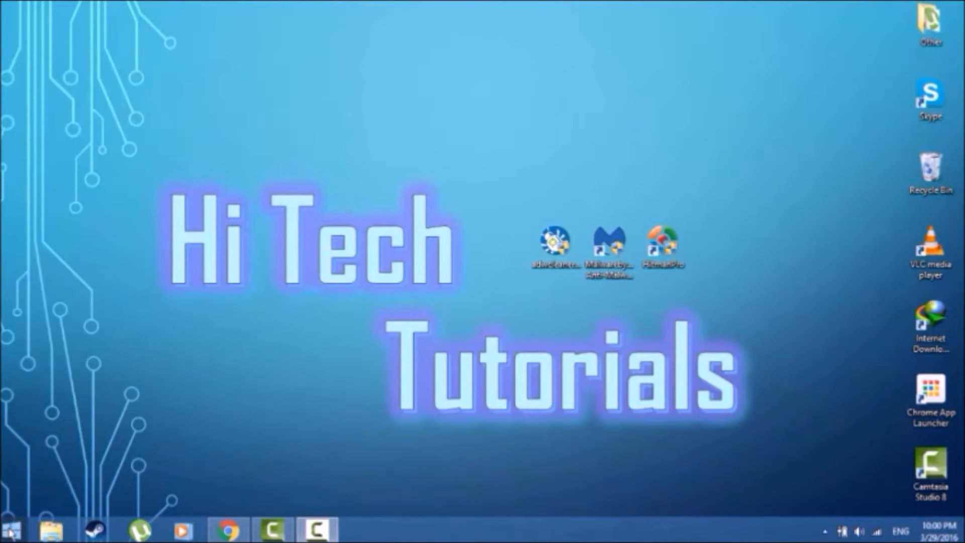
- Launch Control Panel from the Start button's right-click quick-access menu
right_click(10, 530)
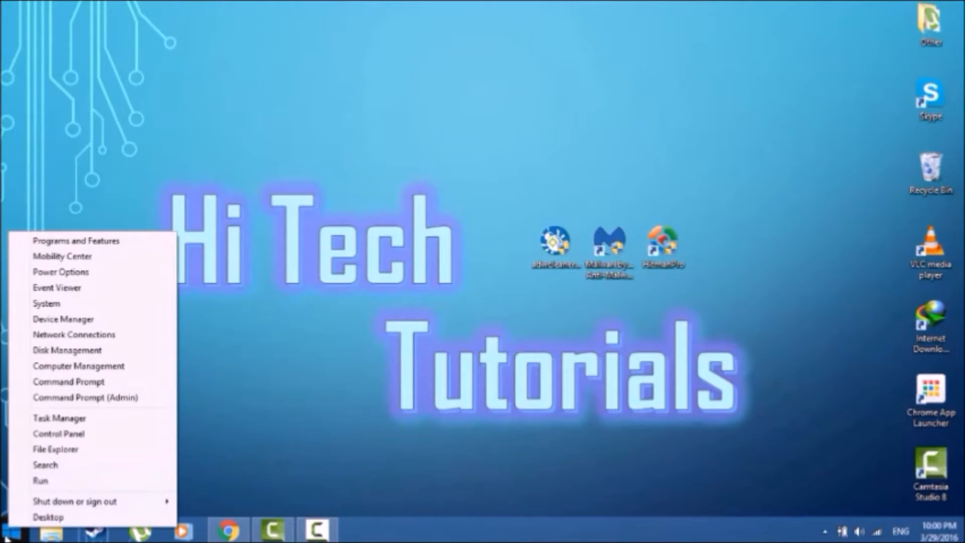
left_click(59, 433)
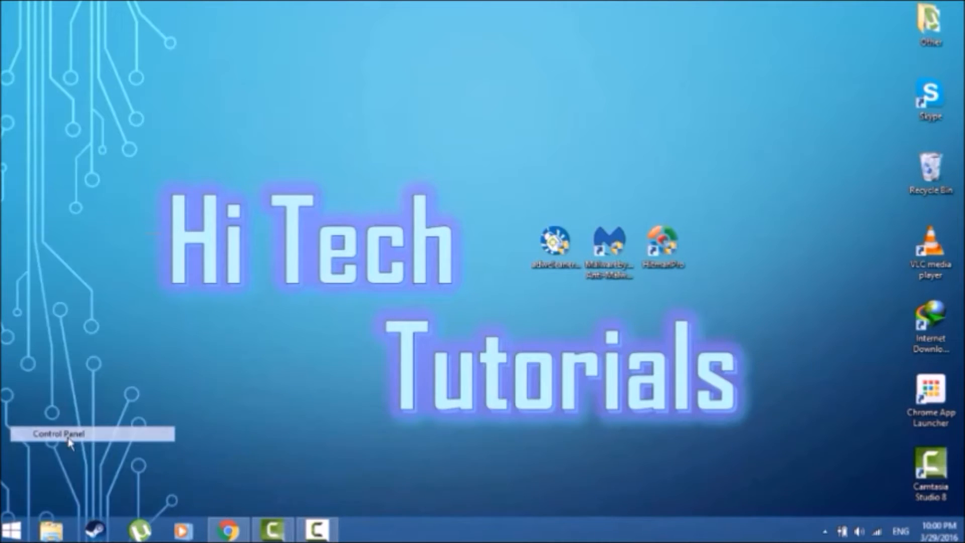
mouse_move(310, 328)
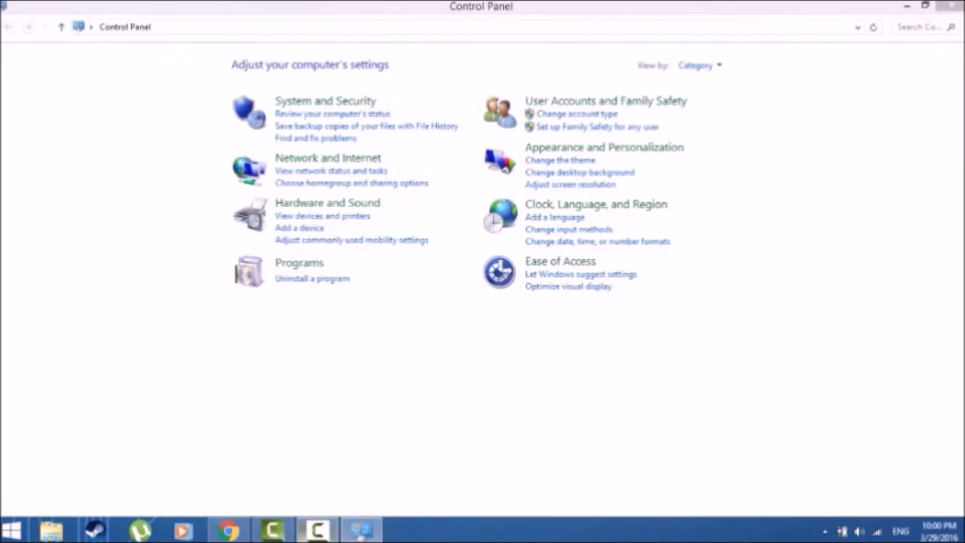
mouse_move(310, 286)
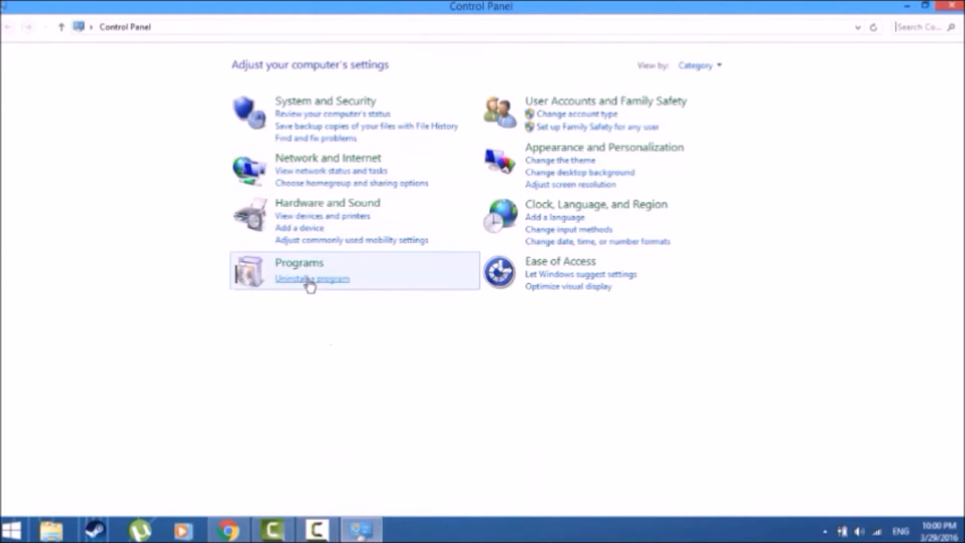
- Open 'Uninstall a program' and sort installed programs by install date, newest first
left_click(312, 279)
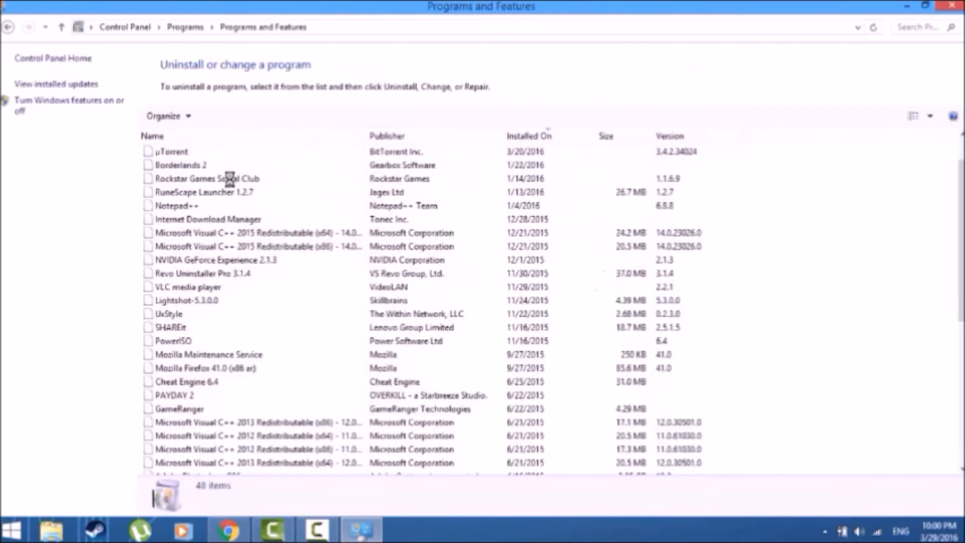
left_click(873, 26)
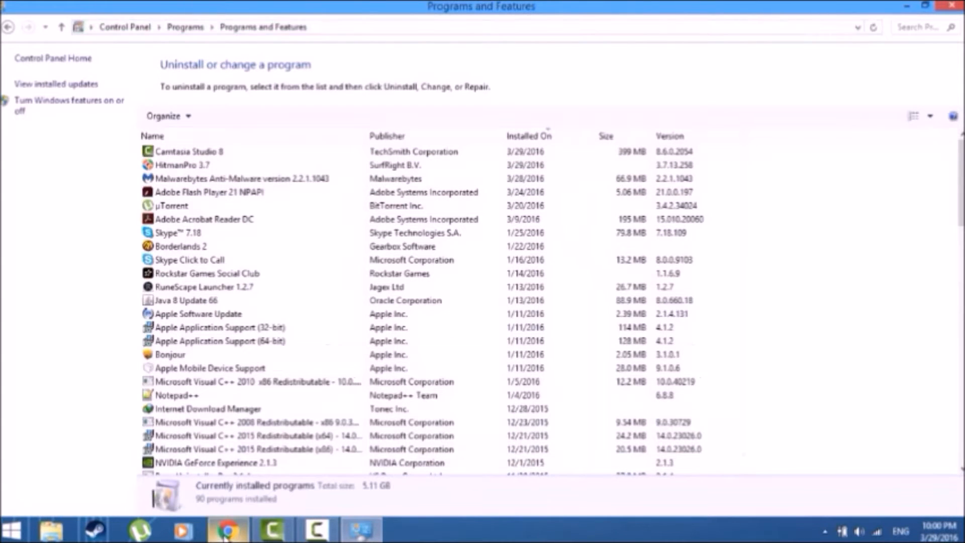
left_click(228, 529)
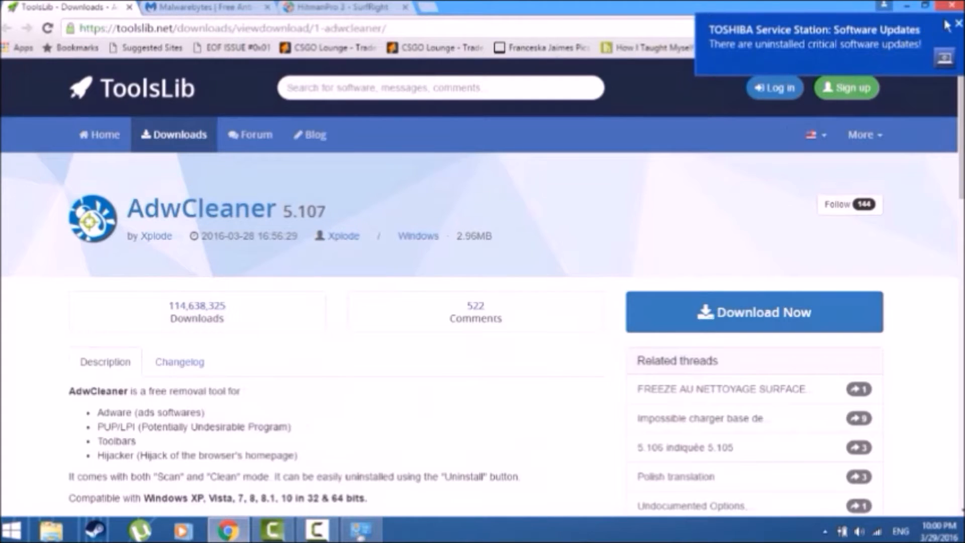
left_click(203, 7)
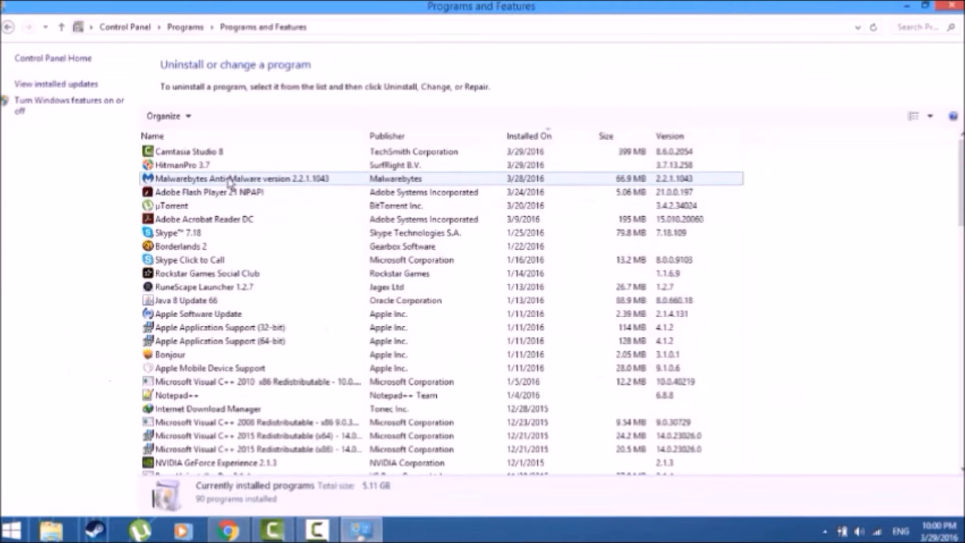
mouse_move(307, 137)
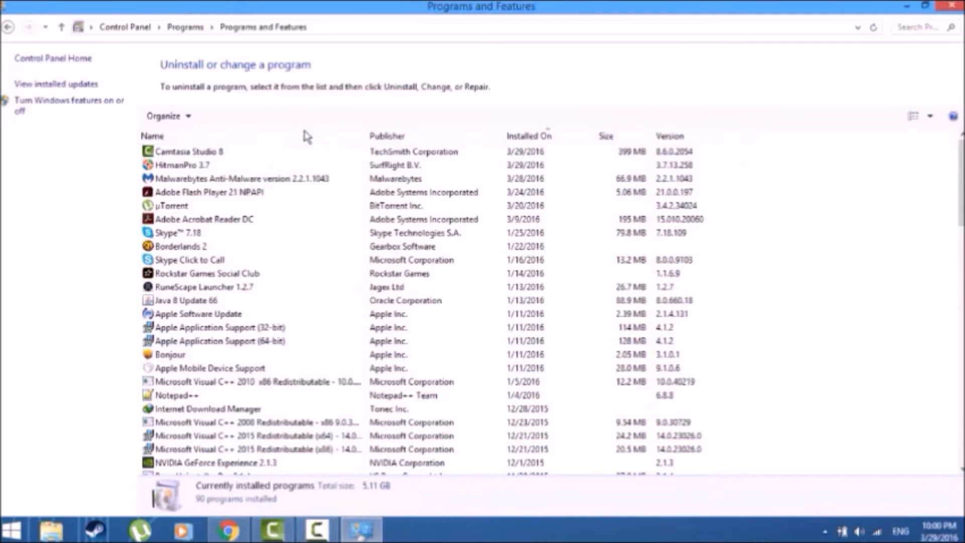
- Re-sort the Installed On column back to newest first and browse the program list
left_click(170, 354)
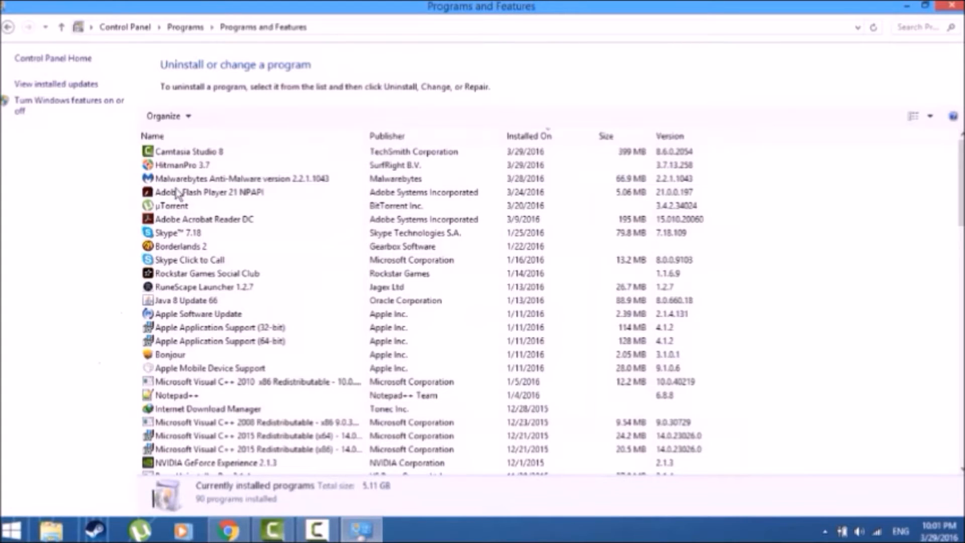
left_click(190, 151)
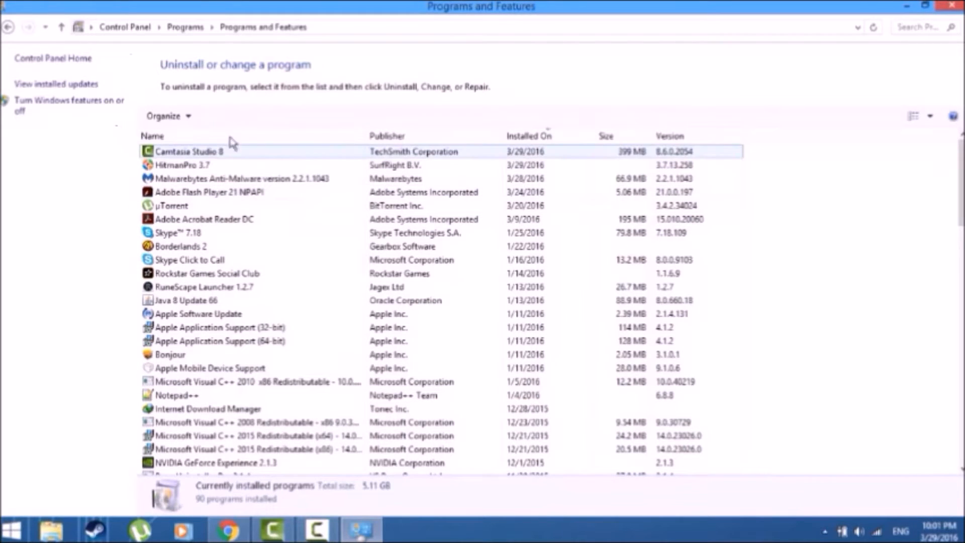
left_click(528, 137)
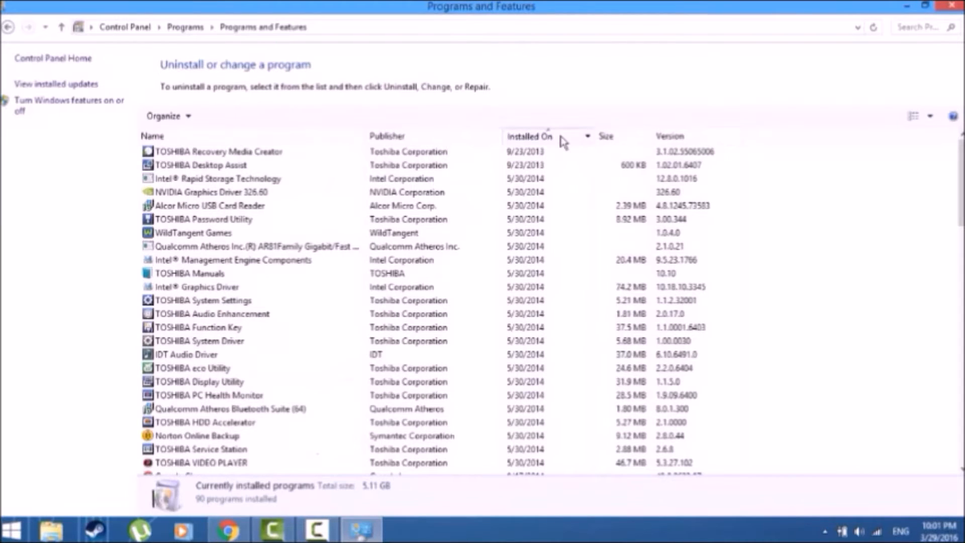
left_click(529, 136)
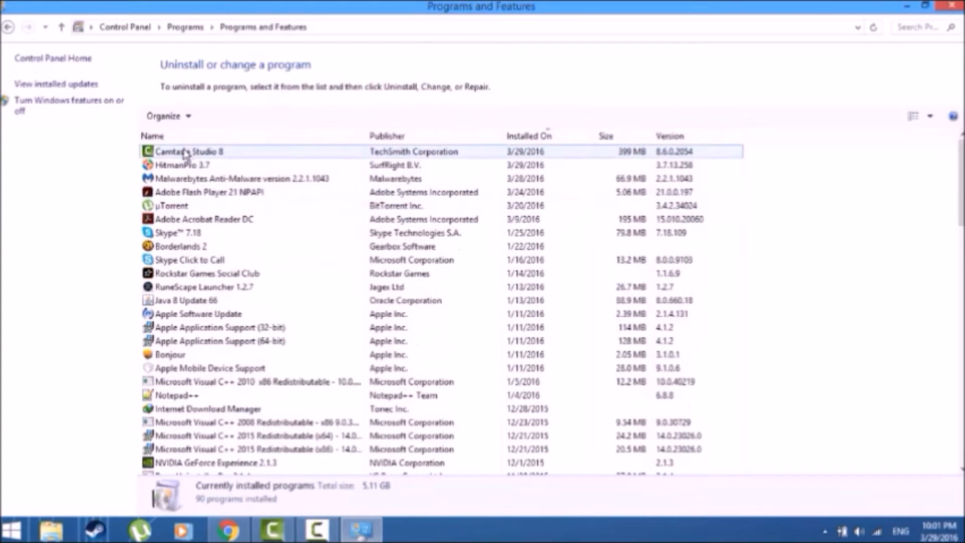
left_click(181, 246)
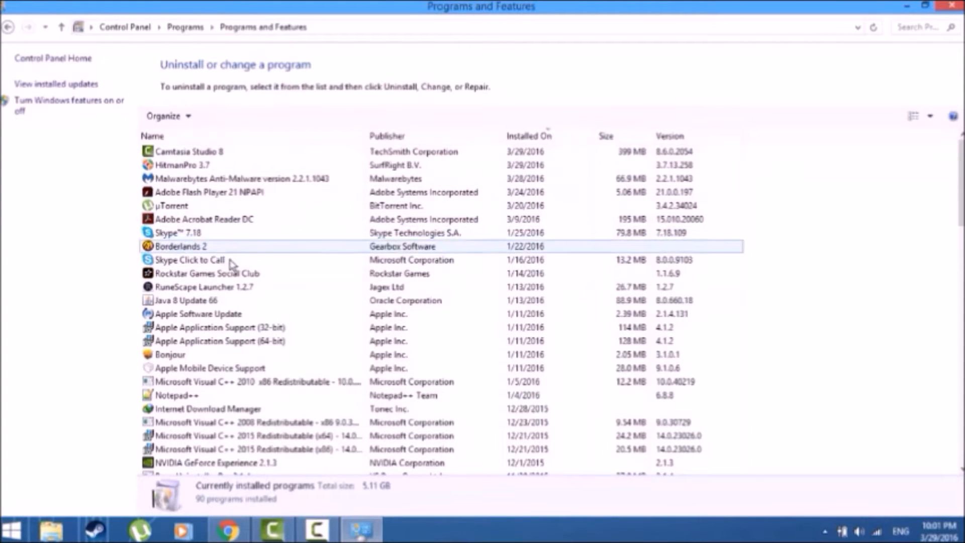
left_click(205, 287)
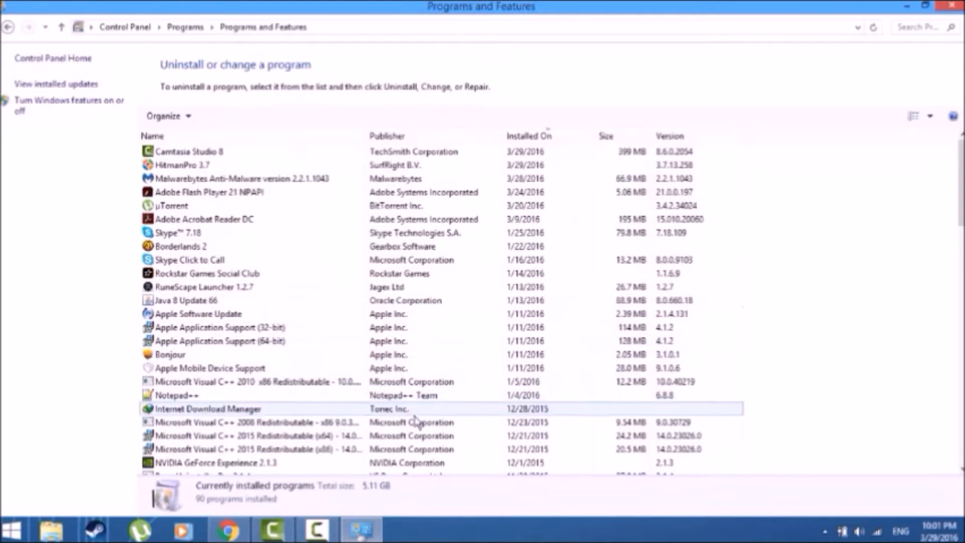
mouse_move(482, 429)
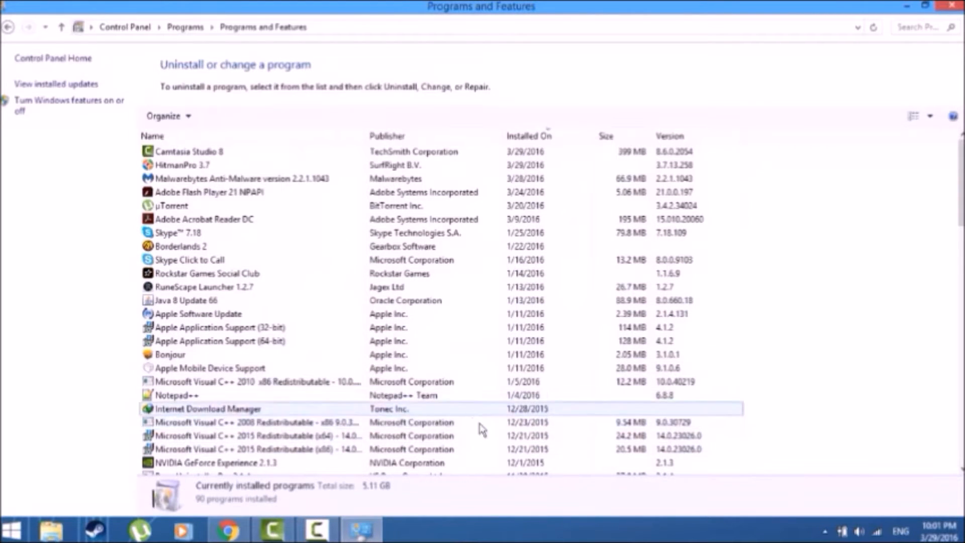
left_click(255, 381)
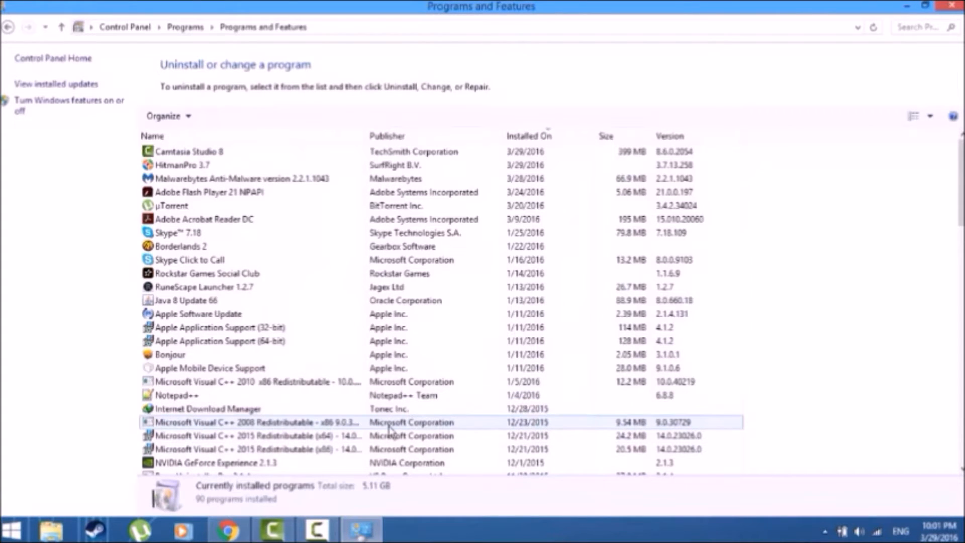
scroll("down", 3)
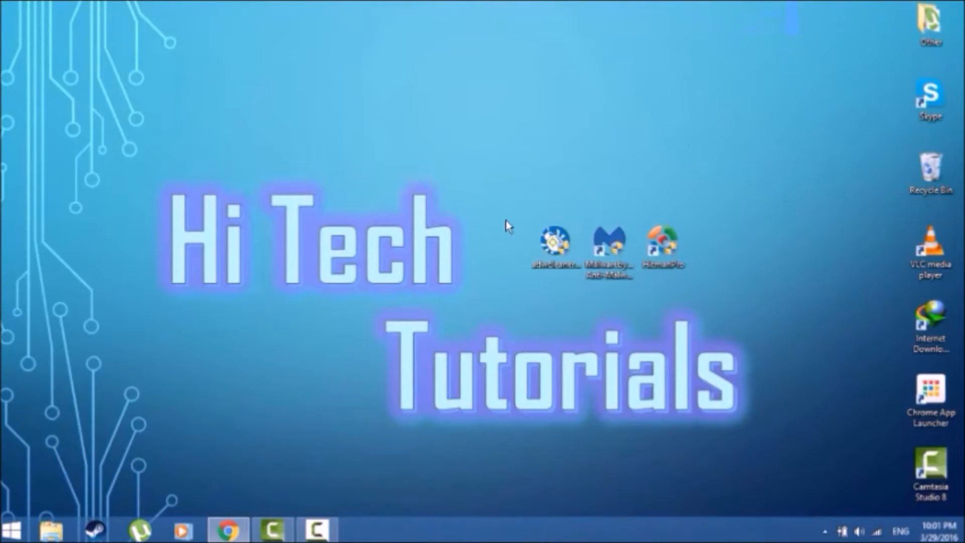
mouse_move(228, 530)
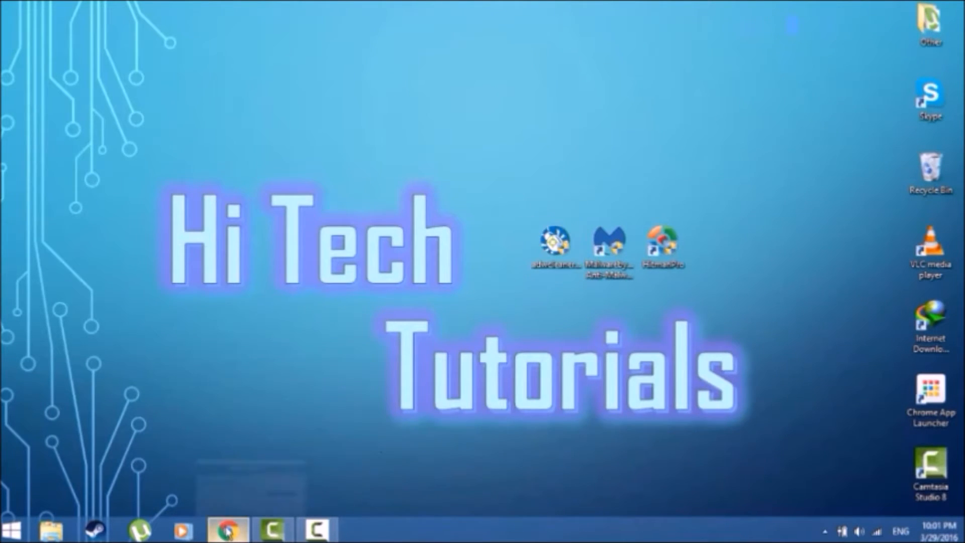
left_click(228, 529)
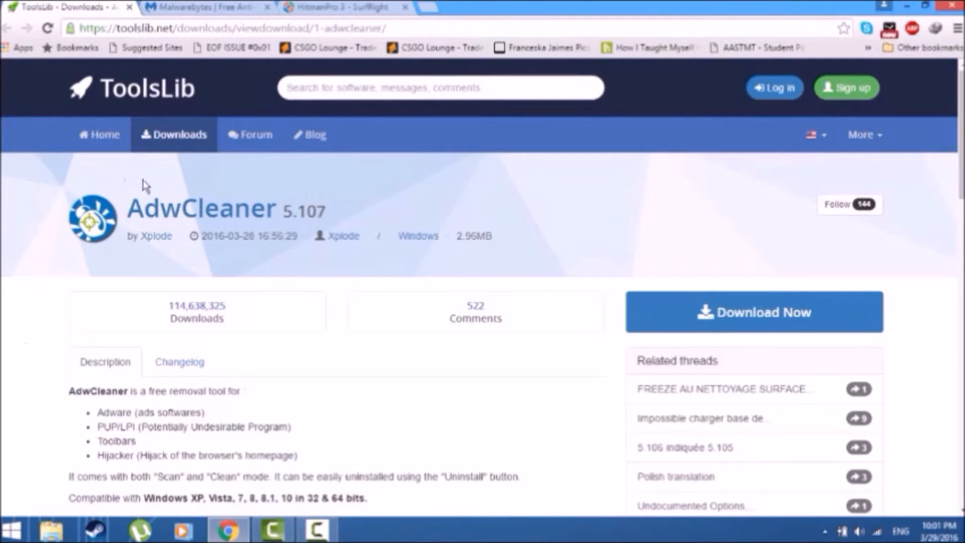
scroll("down", 3)
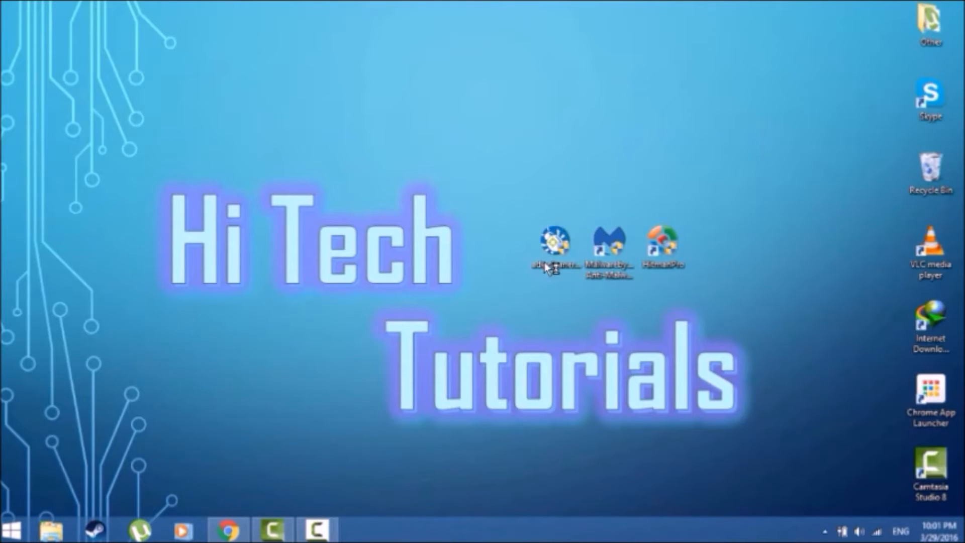
mouse_move(518, 307)
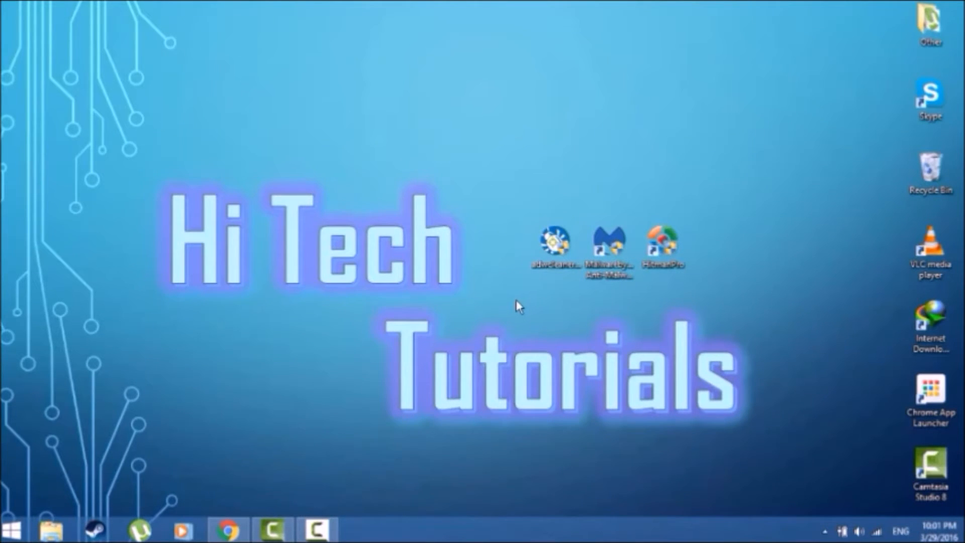
- Scan with AdwCleaner, start Clean, cancel the closing-programs prompt, and exit AdwCleaner
double_click(554, 244)
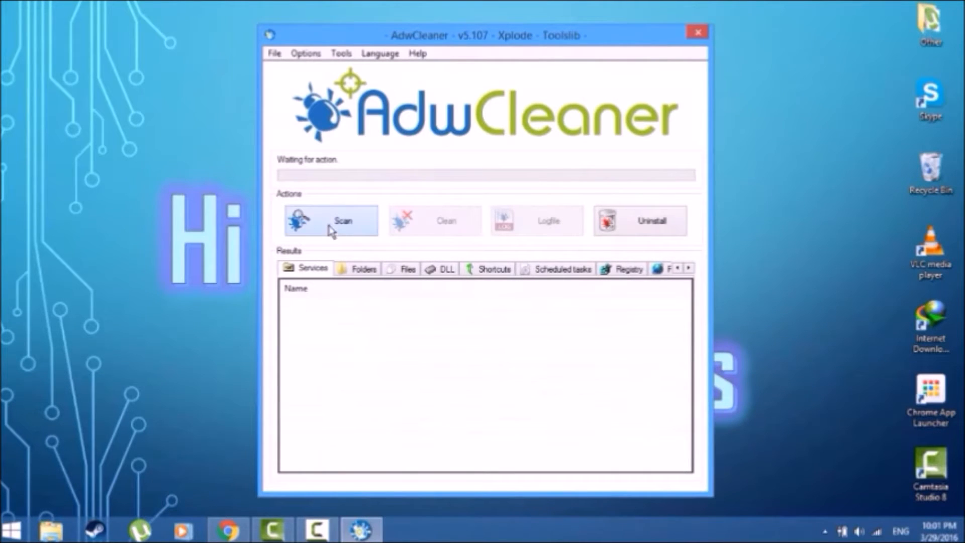
left_click(331, 220)
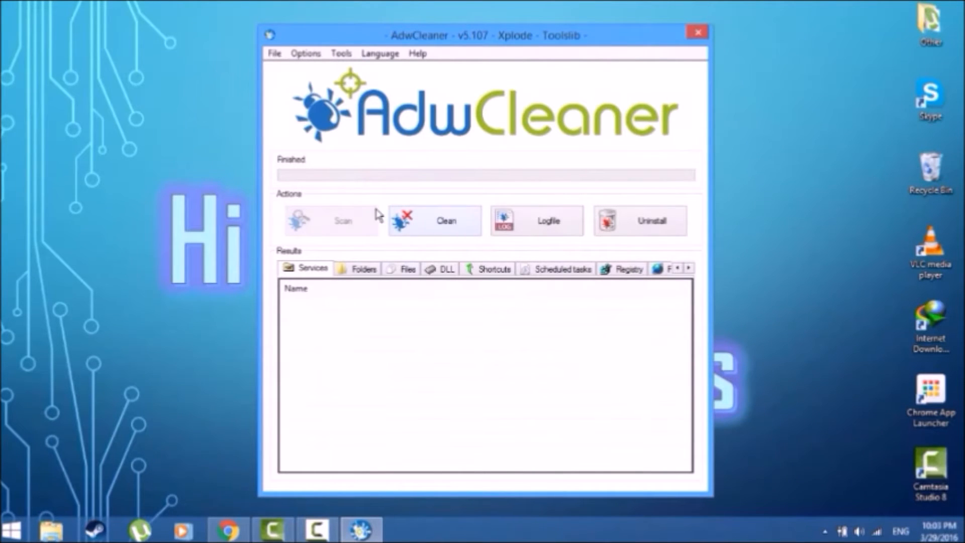
mouse_move(355, 413)
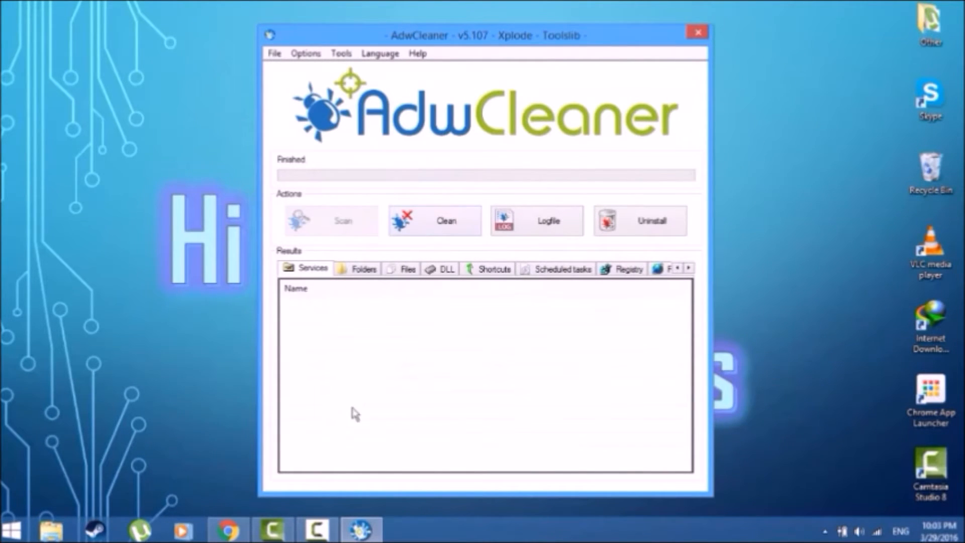
mouse_move(280, 457)
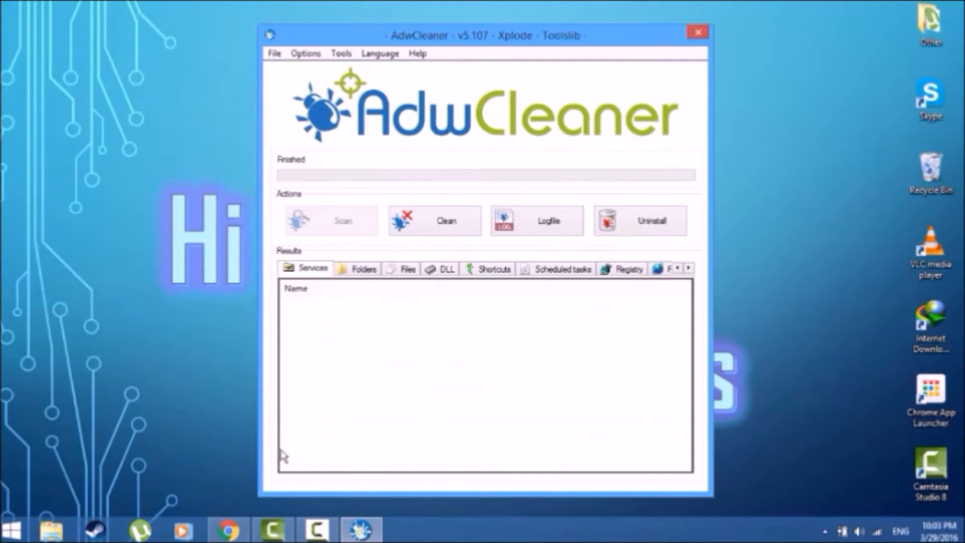
mouse_move(316, 222)
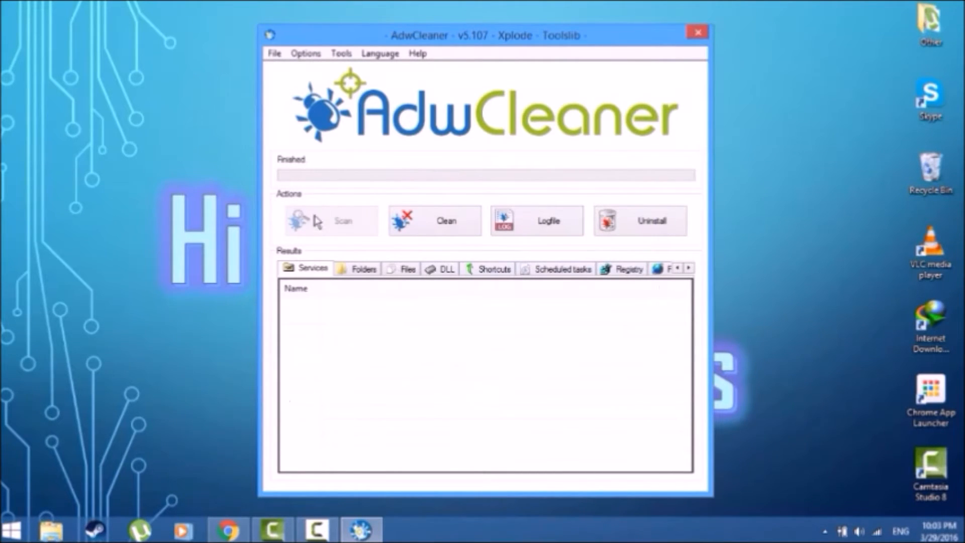
mouse_move(344, 313)
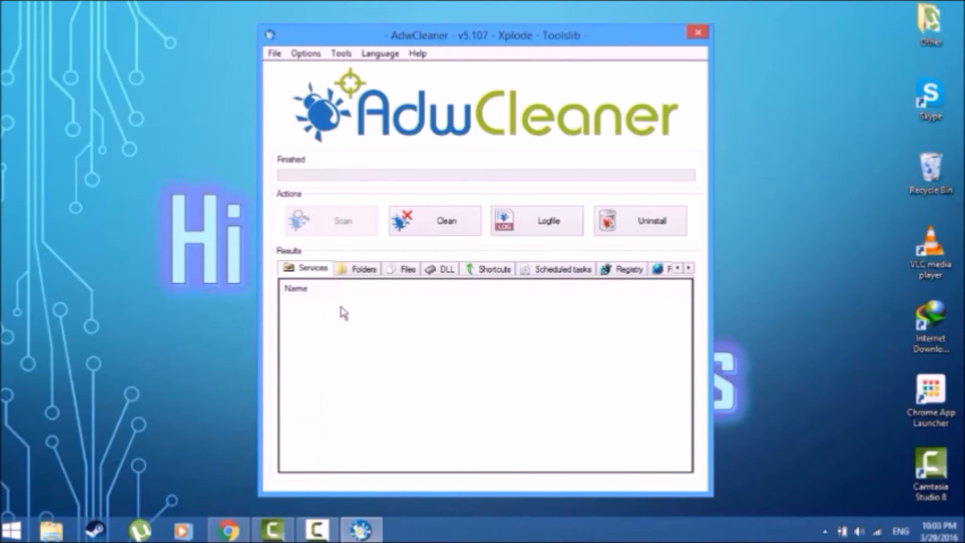
mouse_move(371, 305)
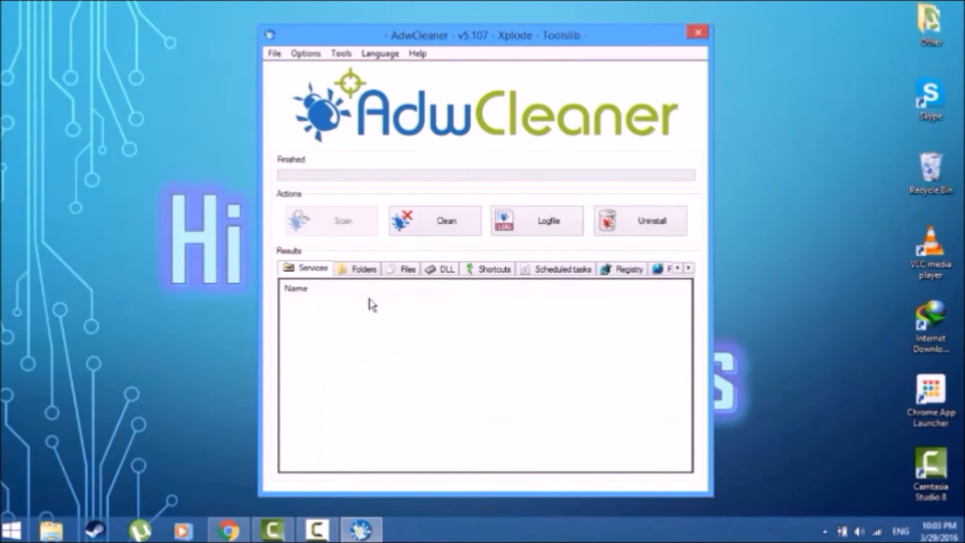
mouse_move(321, 324)
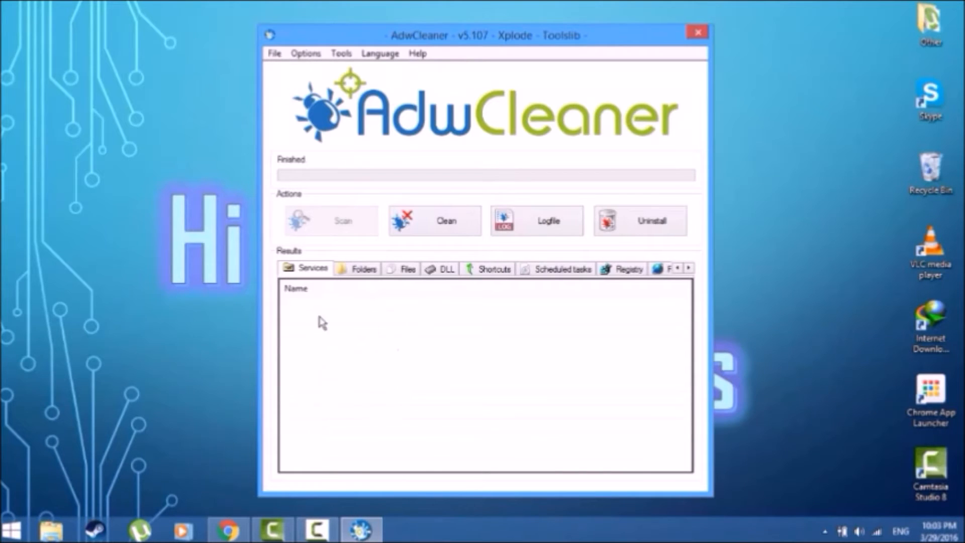
mouse_move(301, 310)
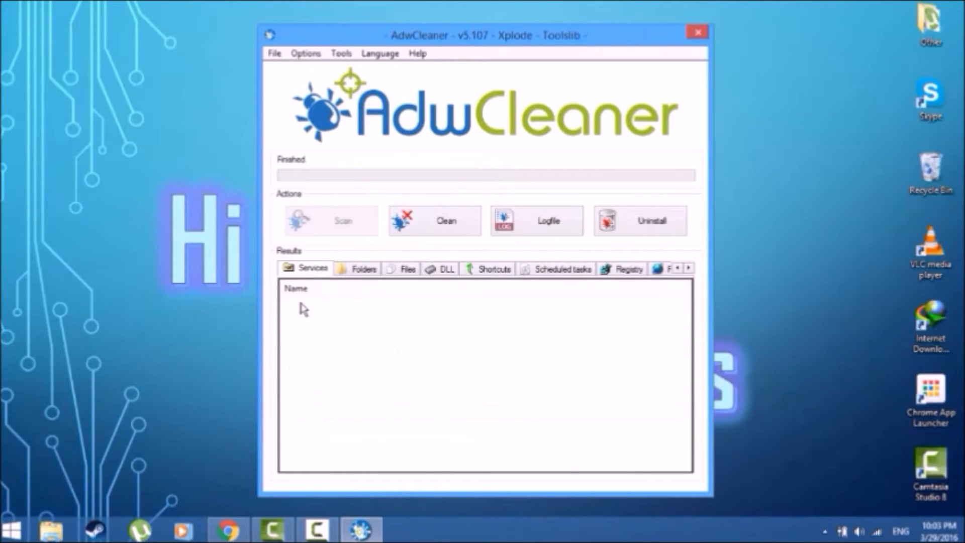
mouse_move(291, 305)
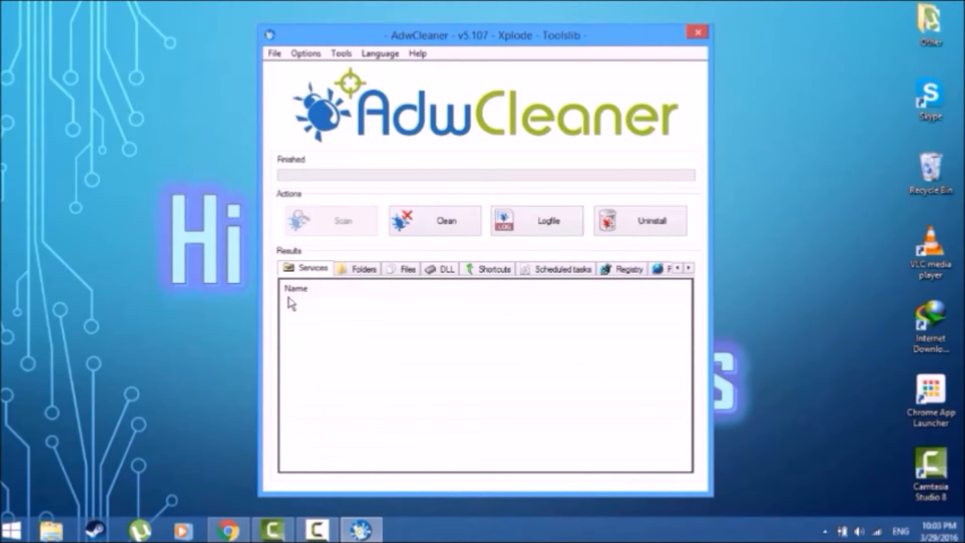
mouse_move(318, 402)
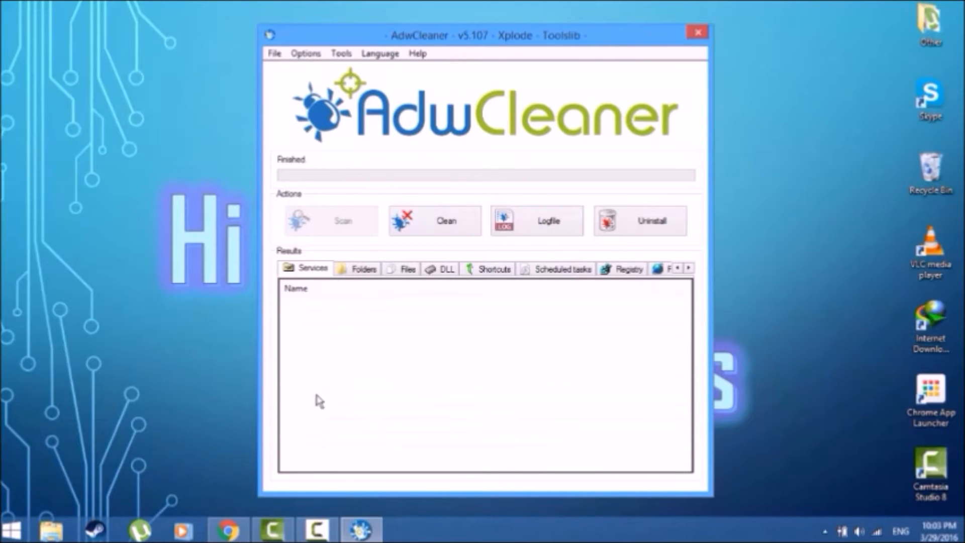
mouse_move(446, 221)
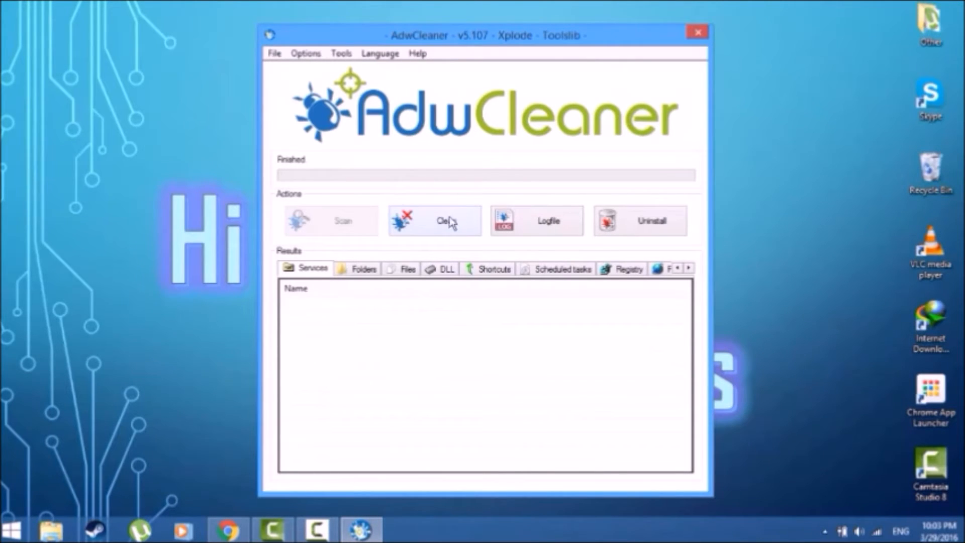
left_click(435, 220)
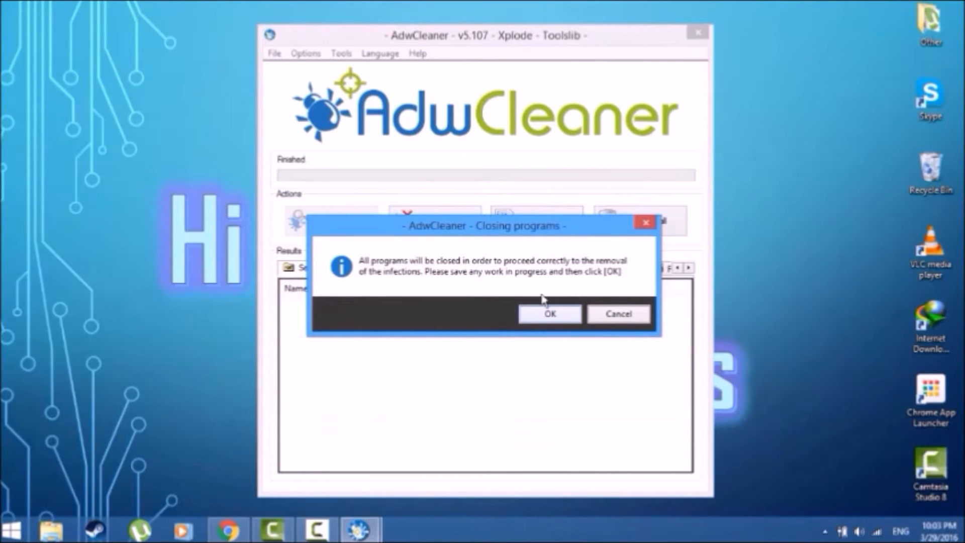
mouse_move(412, 280)
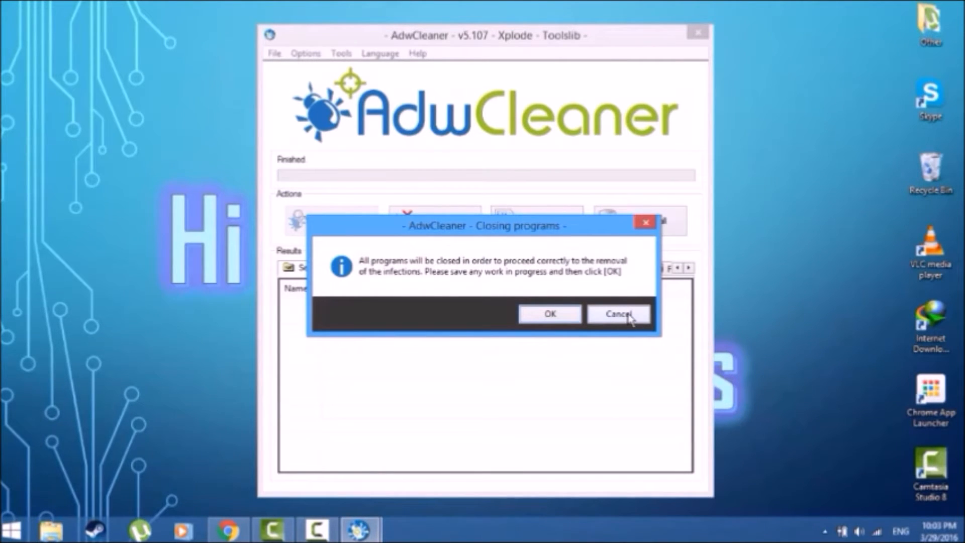
left_click(619, 313)
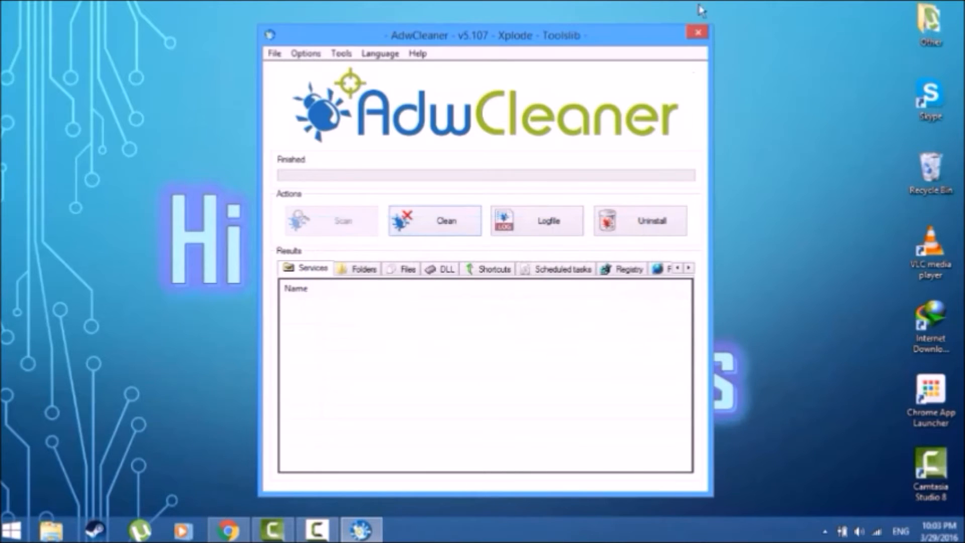
left_click(697, 32)
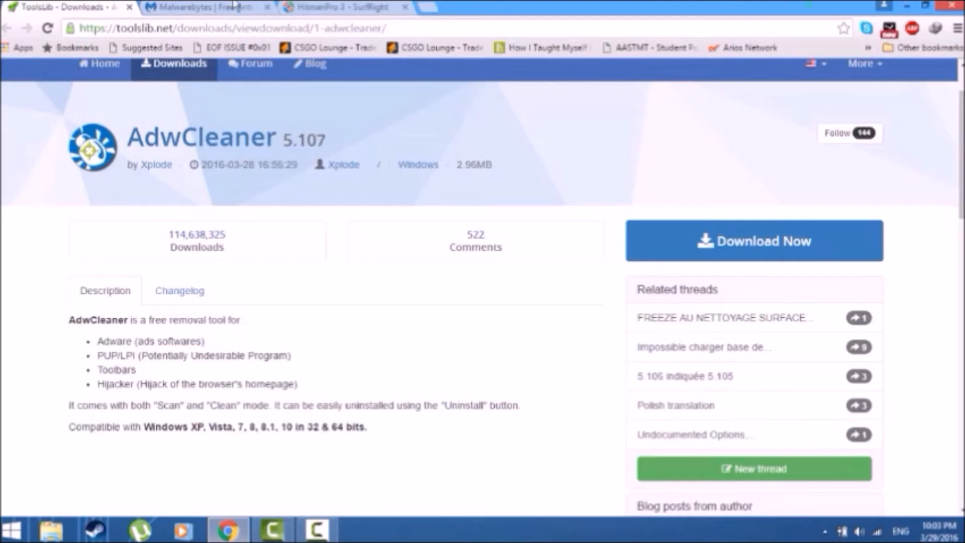
- Minimize Chrome to uncover the AdwCleaner, Malwarebytes and HitmanPro desktop shortcuts
left_click(203, 6)
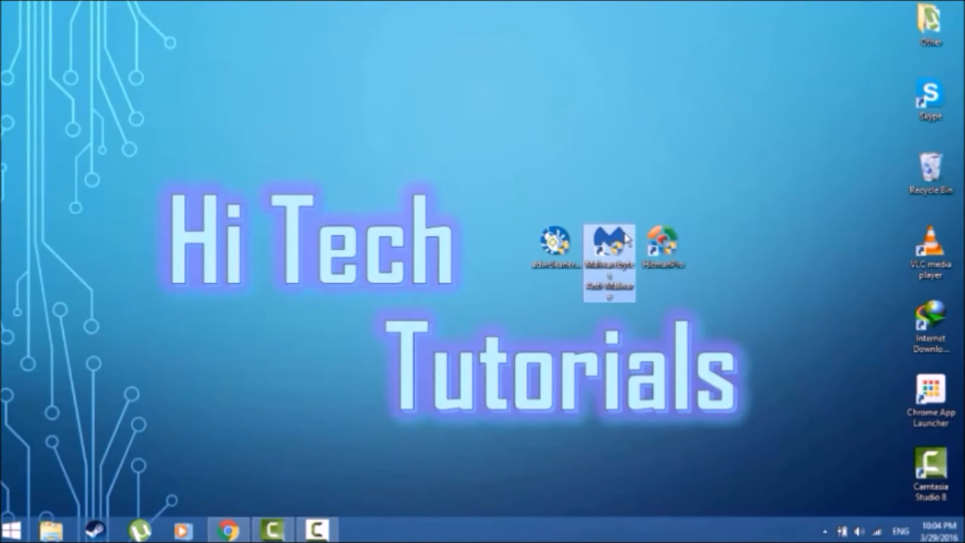
- Launch Malwarebytes, run Scan Now to a 0-threat finish, and close the program
double_click(609, 246)
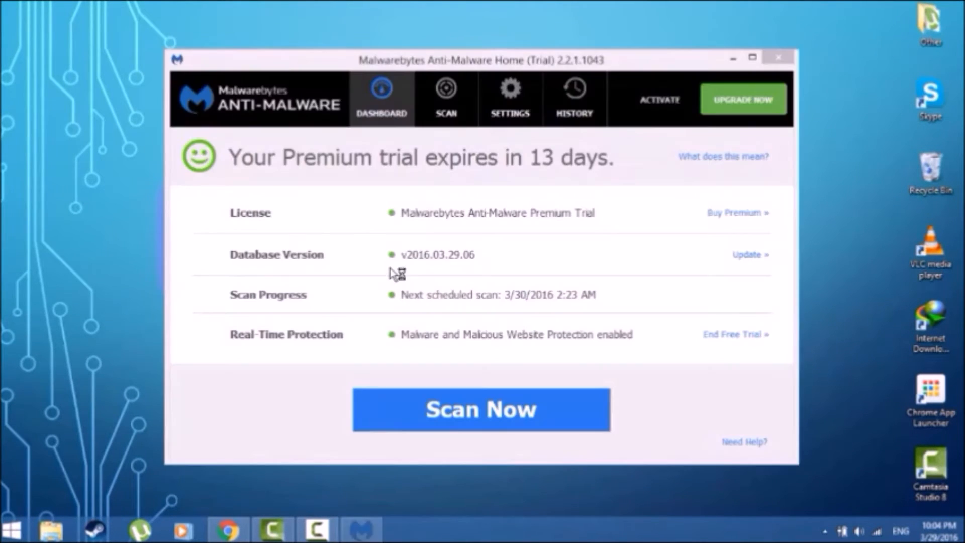
mouse_move(486, 436)
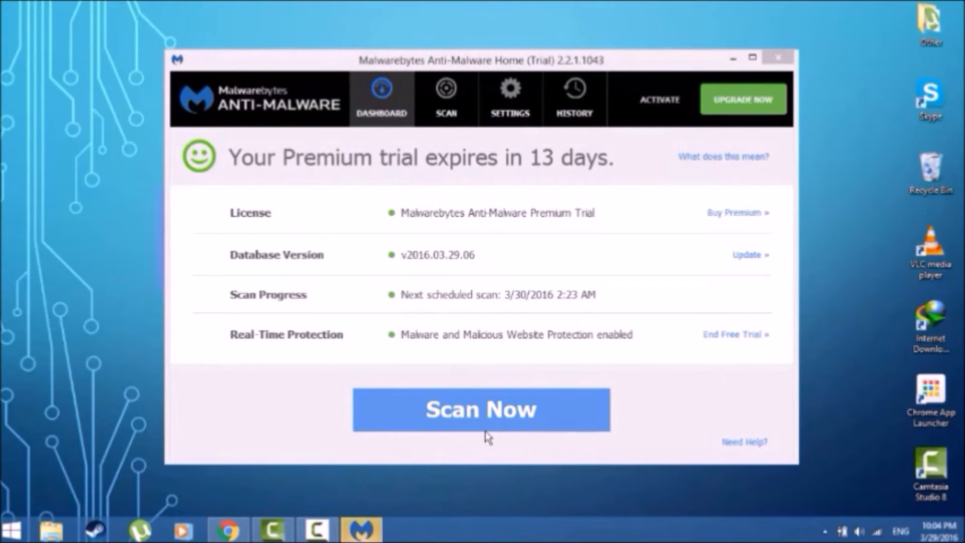
left_click(481, 409)
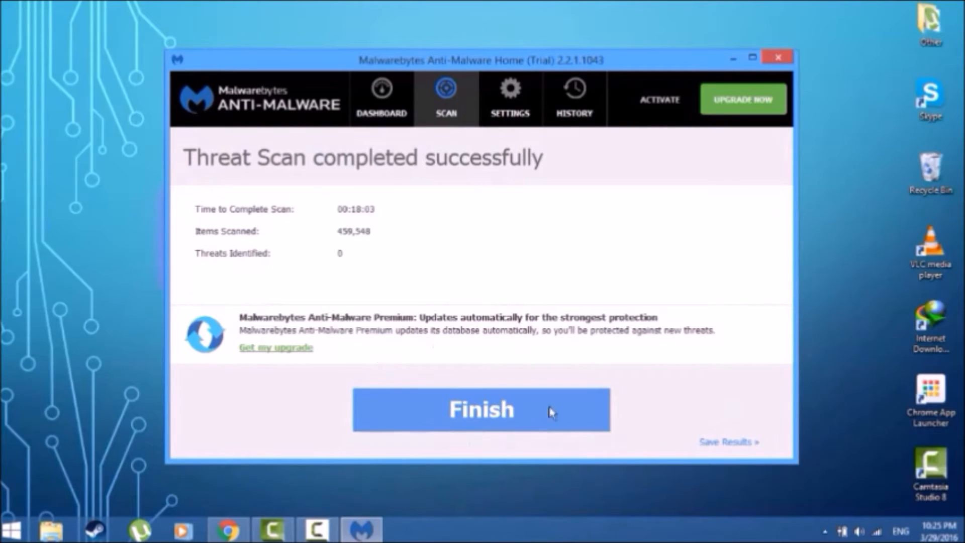
mouse_move(559, 392)
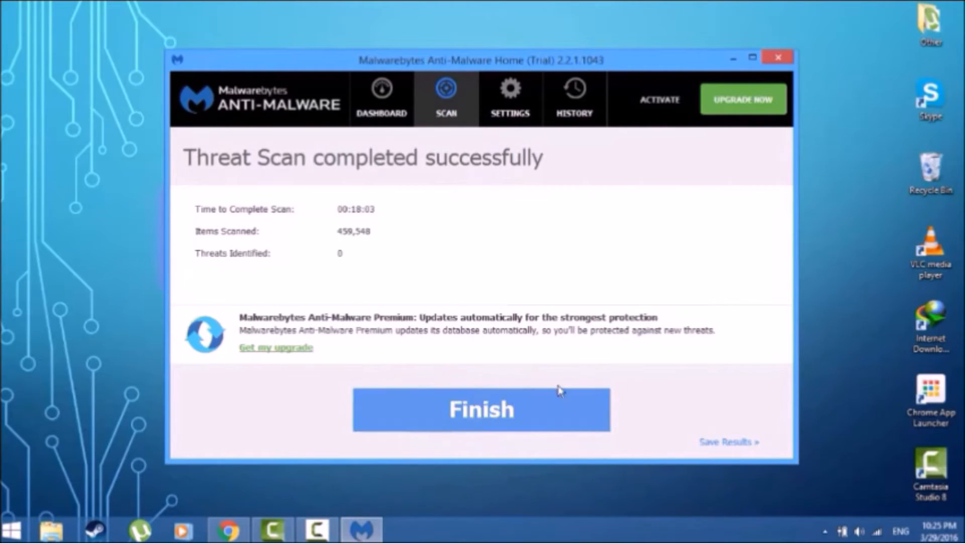
left_click(481, 410)
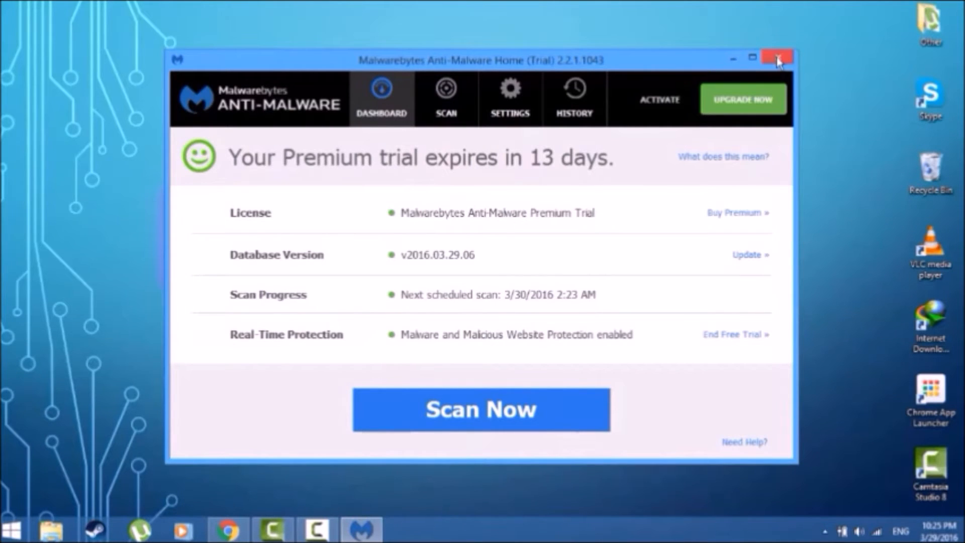
left_click(777, 58)
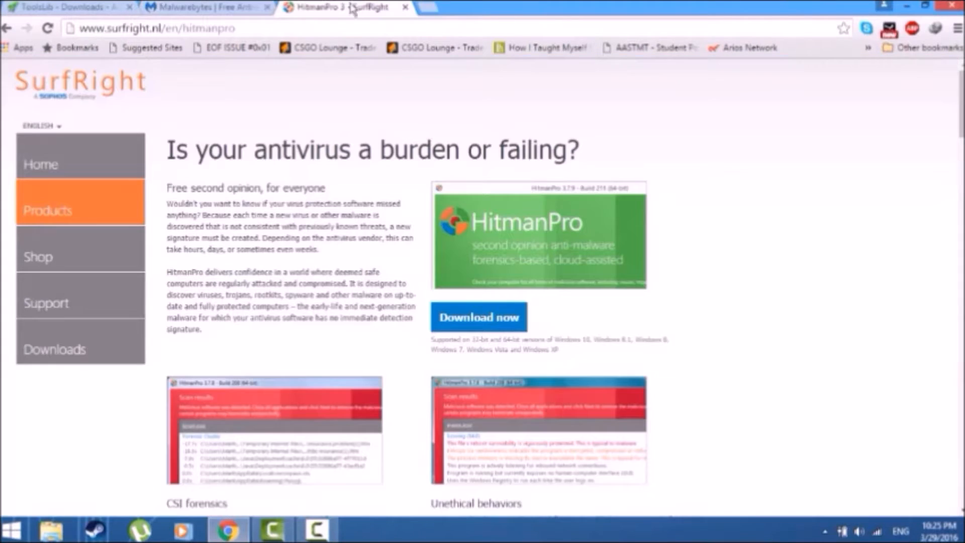
mouse_move(212, 203)
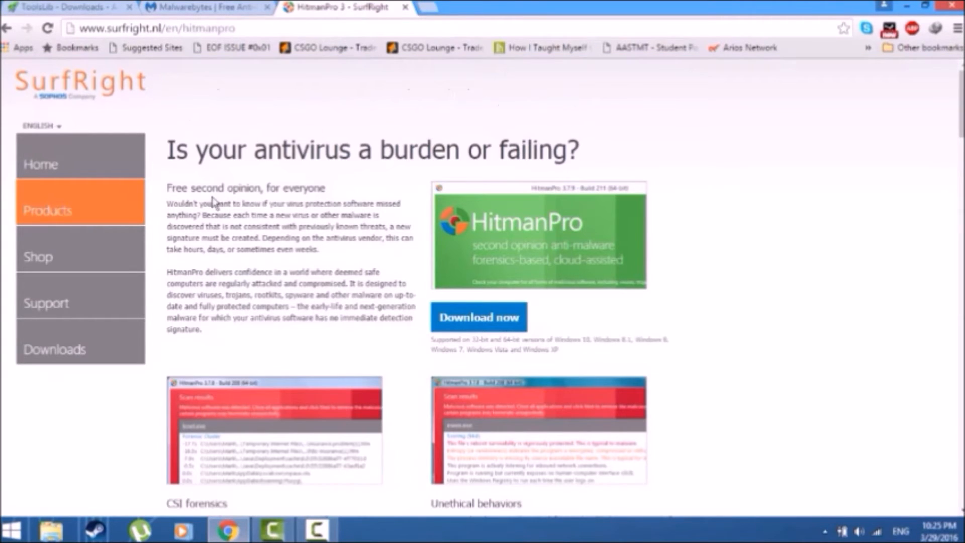
mouse_move(676, 262)
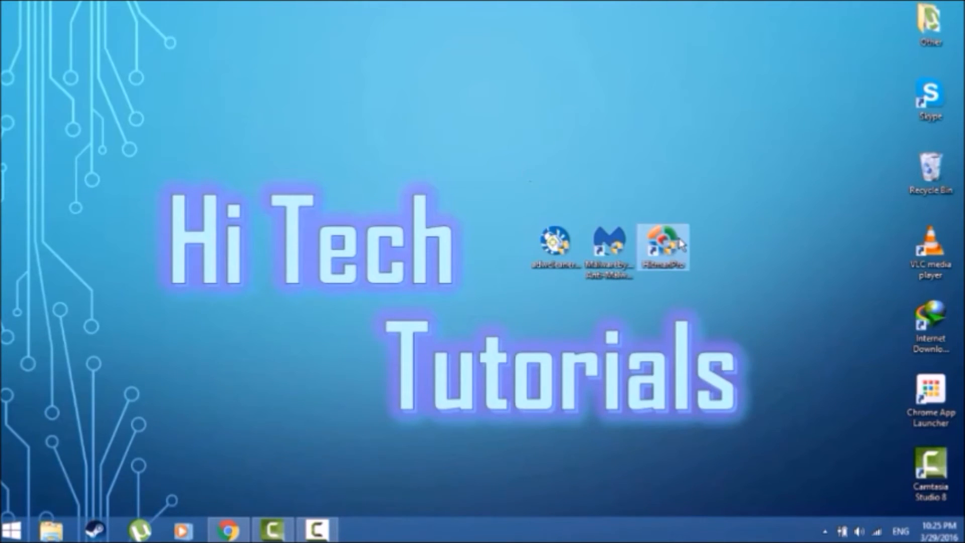
mouse_move(663, 248)
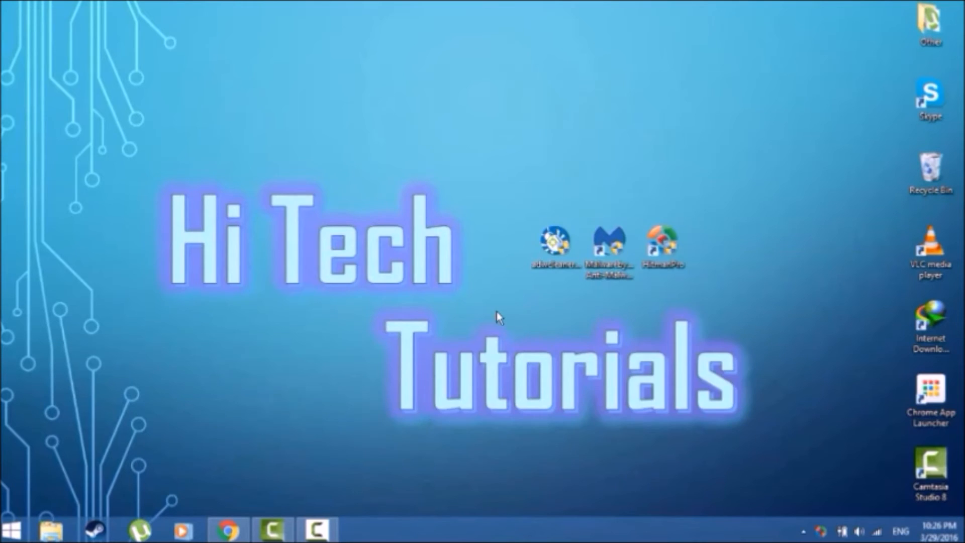
- Run a HitmanPro scan, remove the found tracking cookies, review results, and close it
double_click(663, 247)
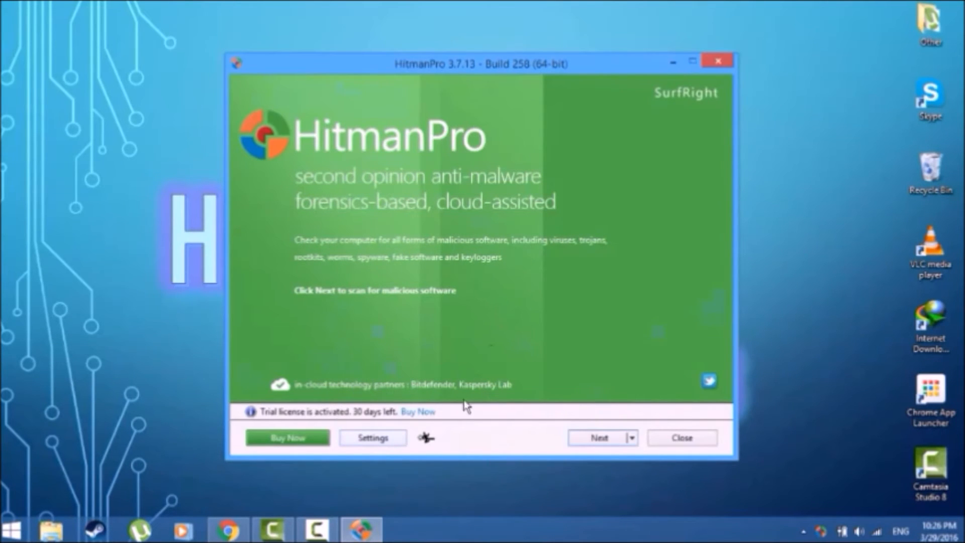
left_click(598, 437)
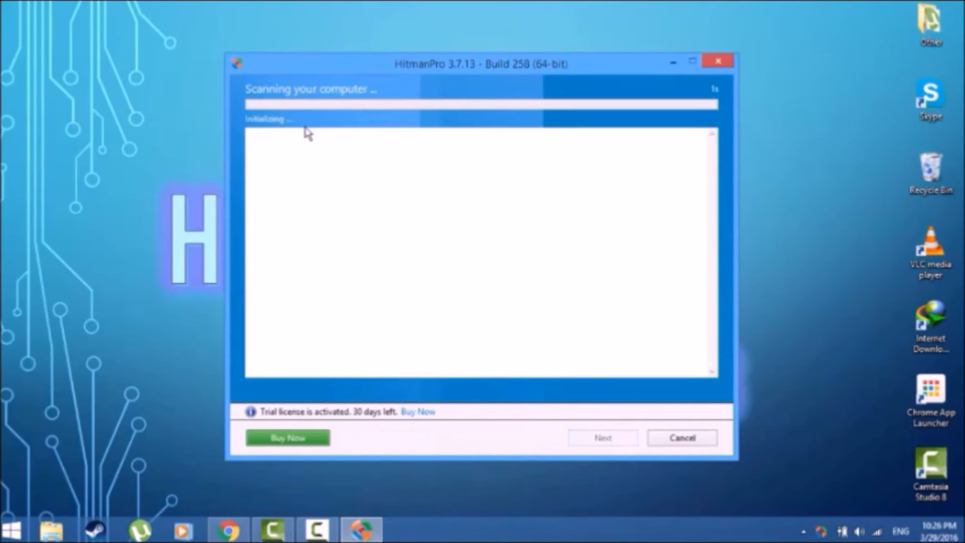
mouse_move(348, 142)
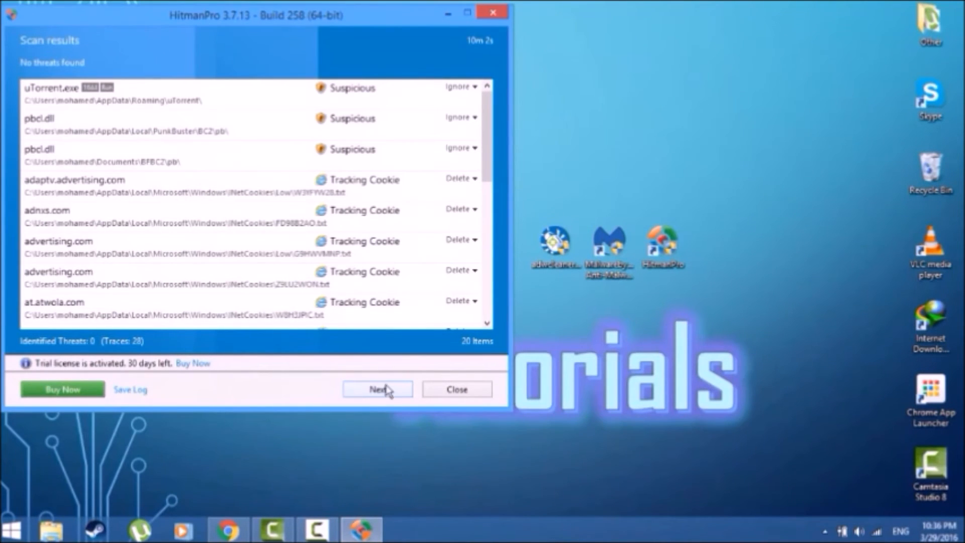
left_click(377, 389)
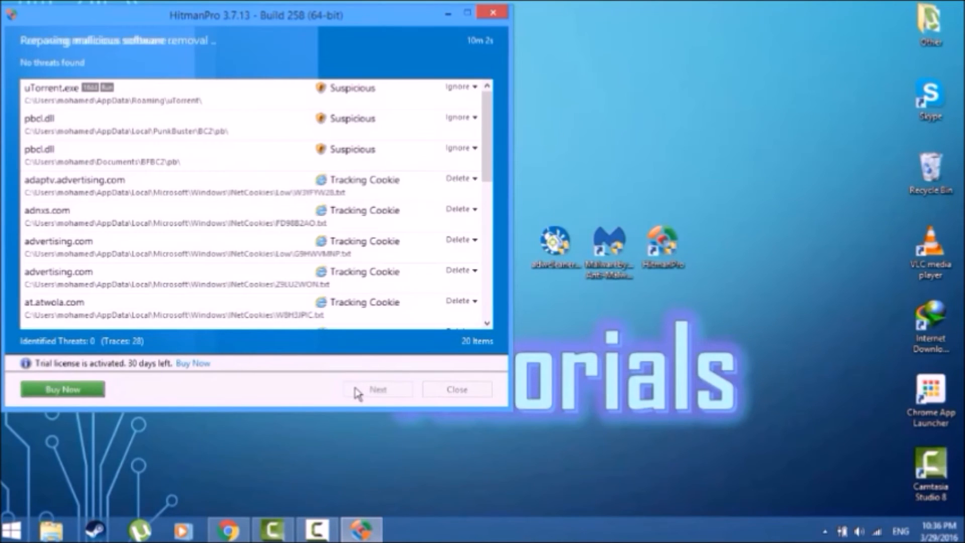
left_click(377, 389)
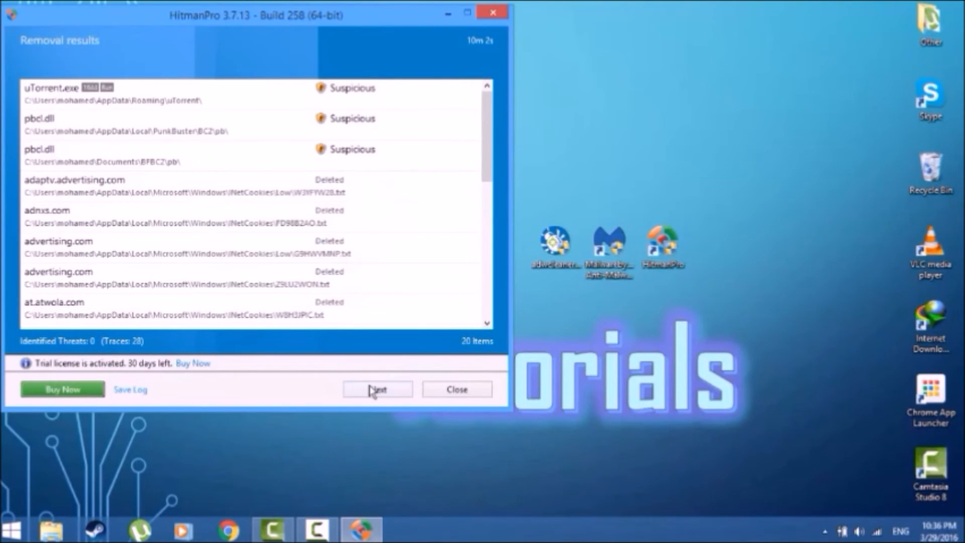
left_click(377, 389)
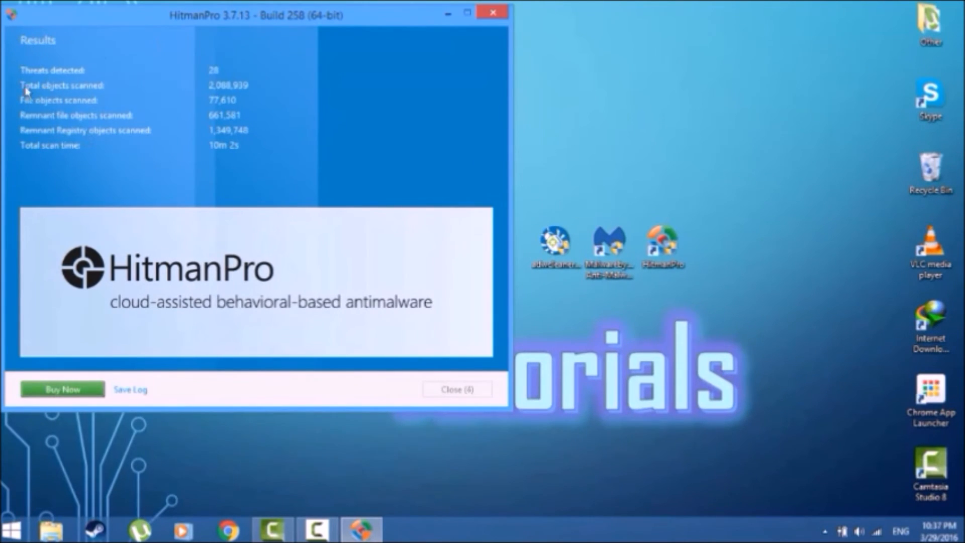
mouse_move(342, 85)
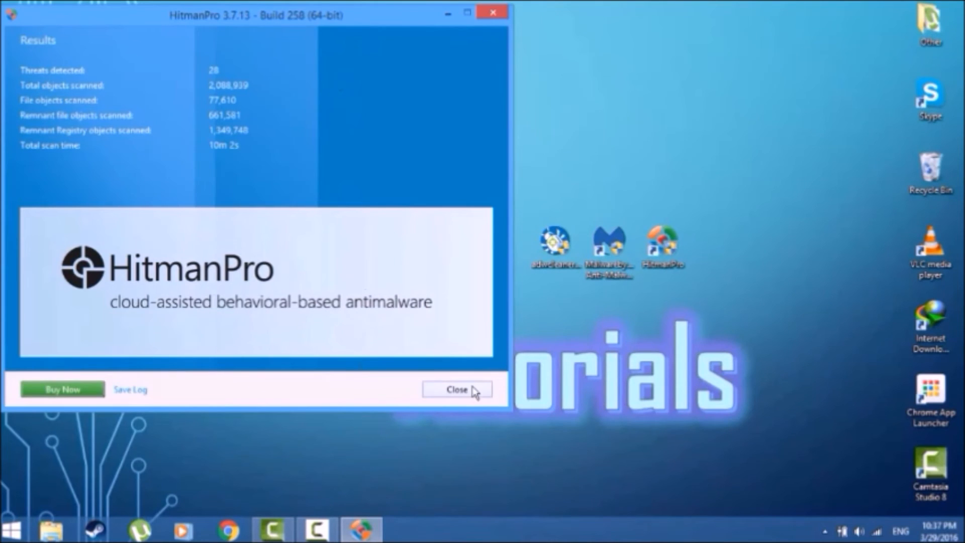
left_click(457, 389)
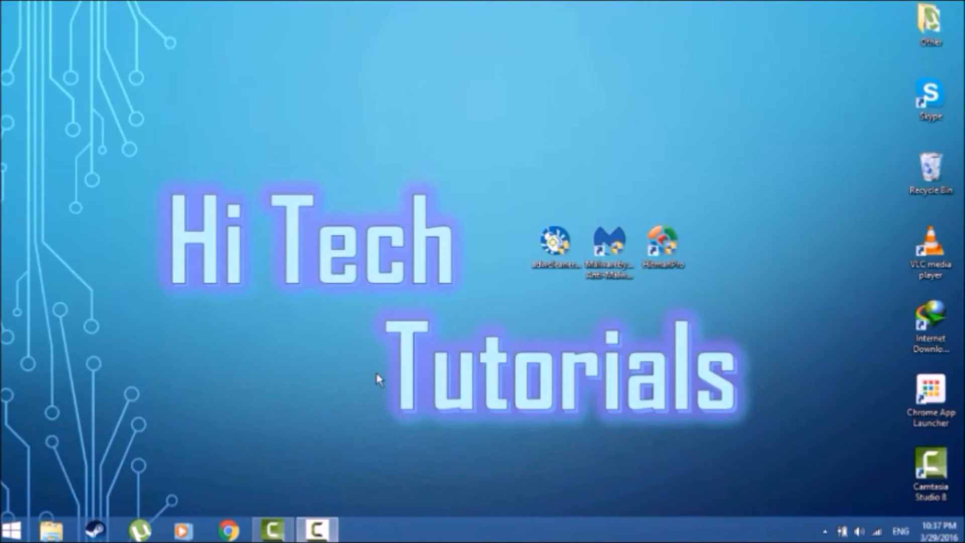
mouse_move(225, 534)
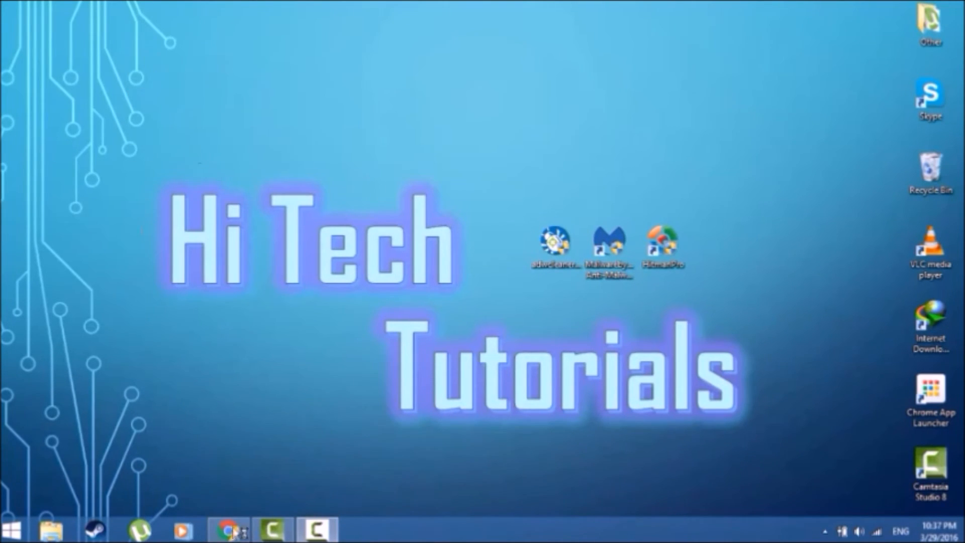
- Reopen Google Chrome from its taskbar icon
left_click(228, 529)
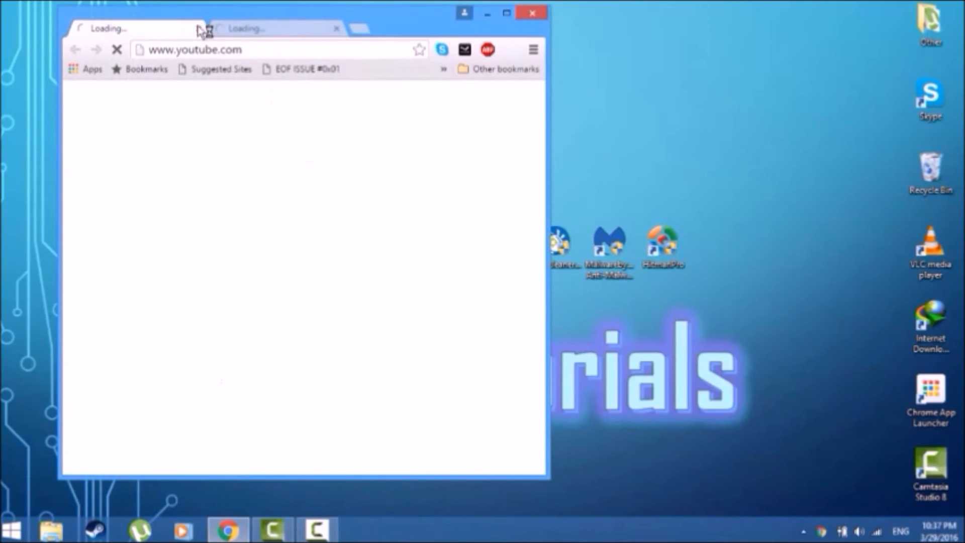
- Clear 4 weeks of Chrome browsing data except passwords via chrome://history, then close Chrome
left_click(336, 28)
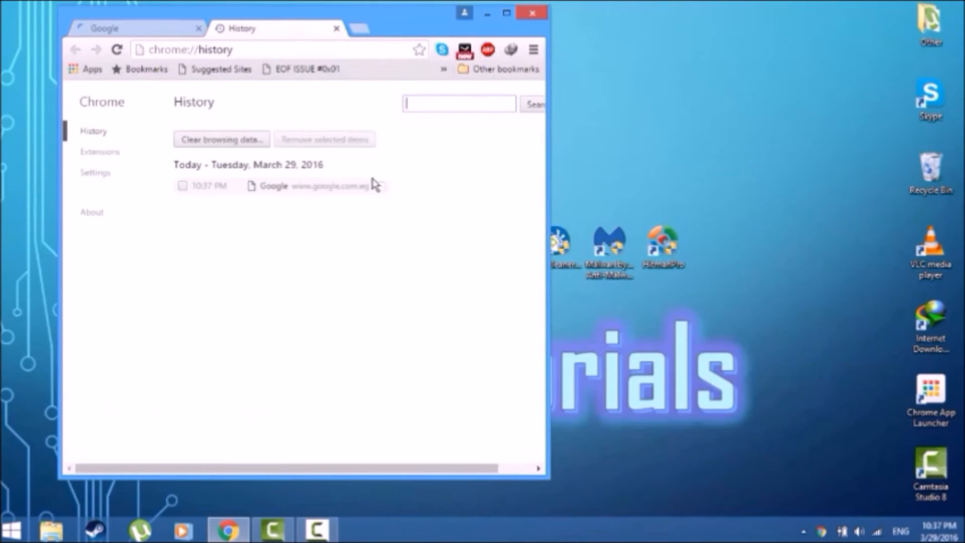
mouse_move(506, 13)
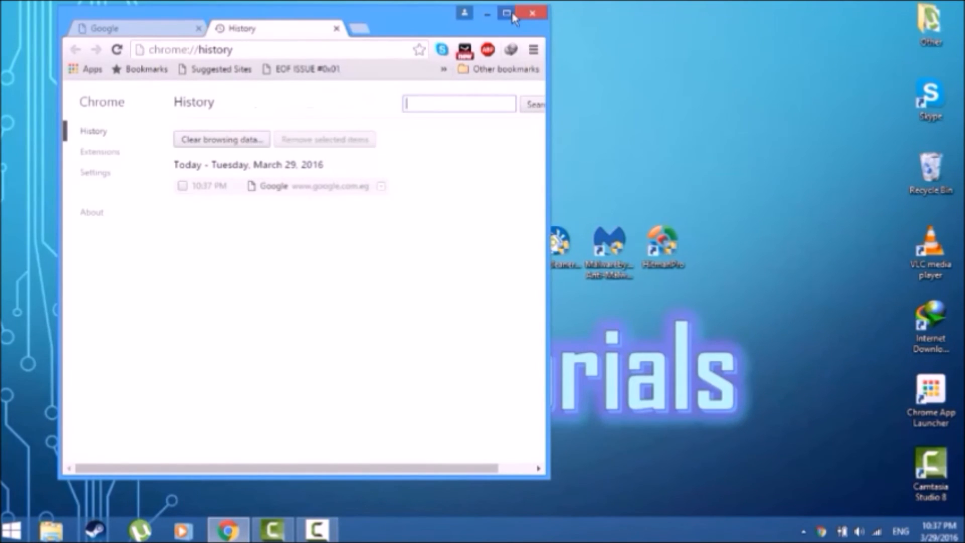
left_click(505, 12)
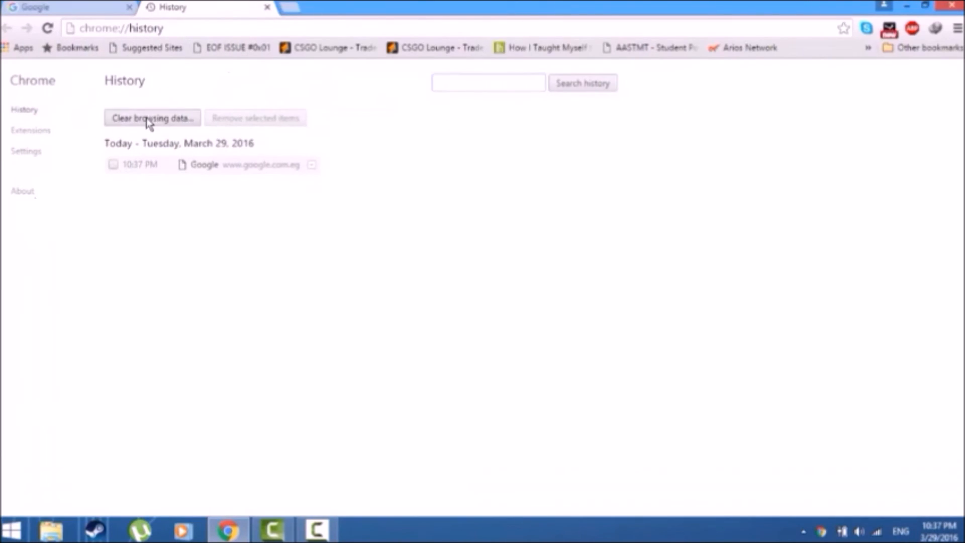
left_click(152, 118)
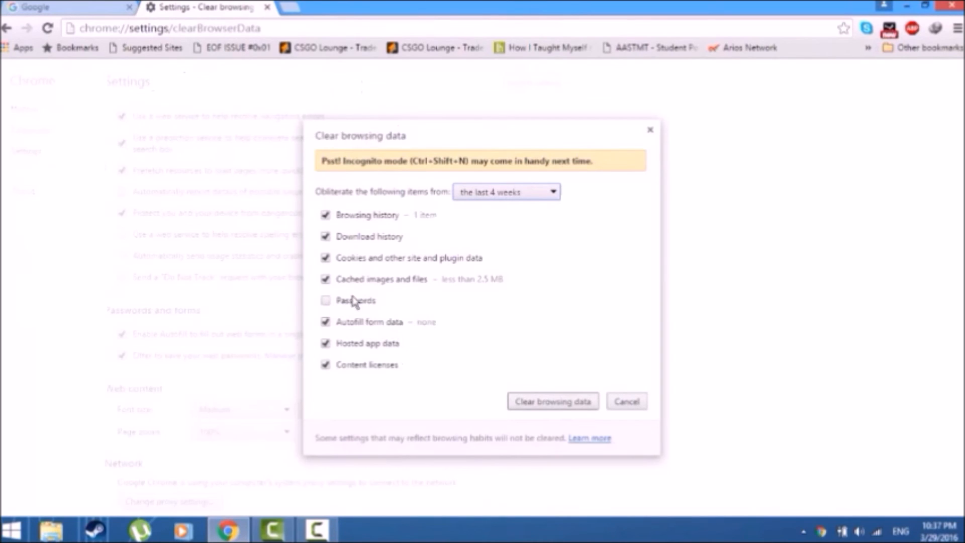
mouse_move(552, 401)
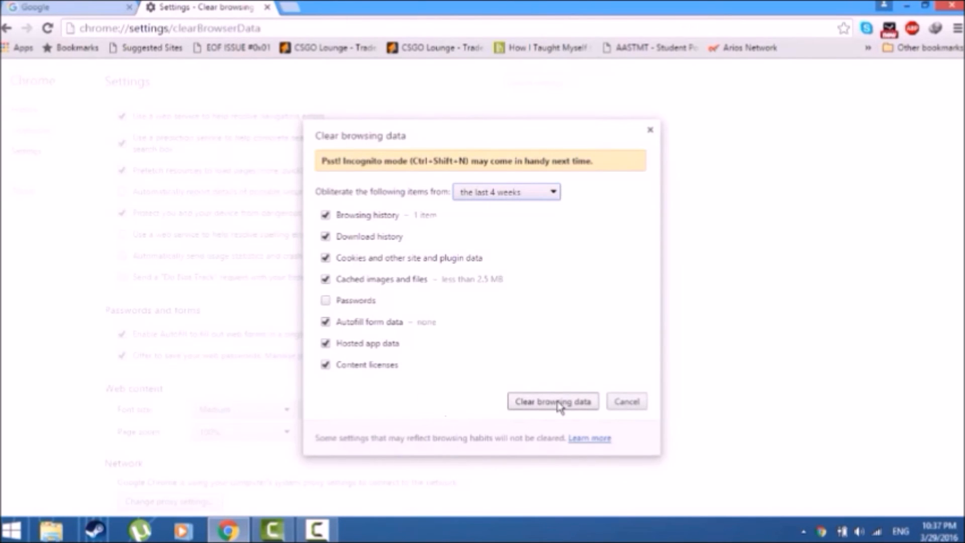
left_click(552, 401)
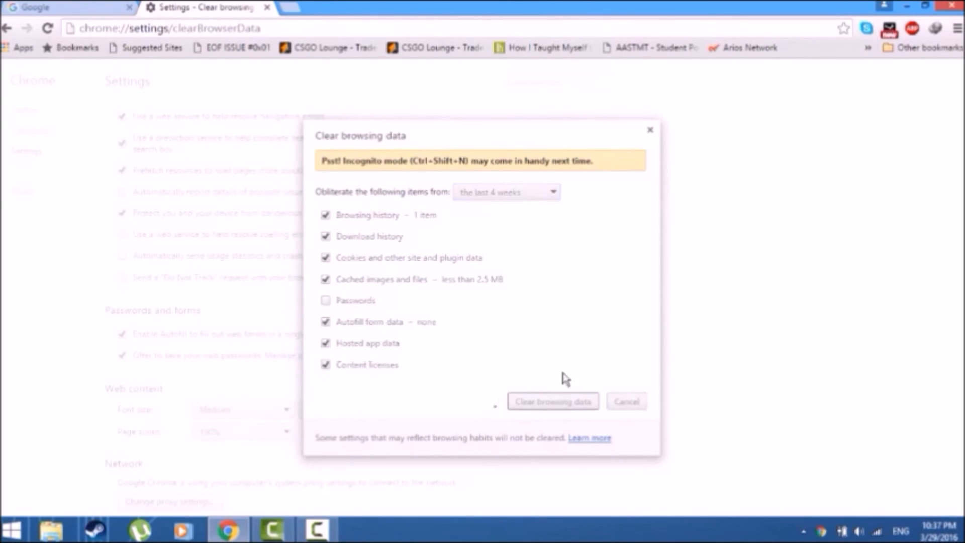
left_click(626, 401)
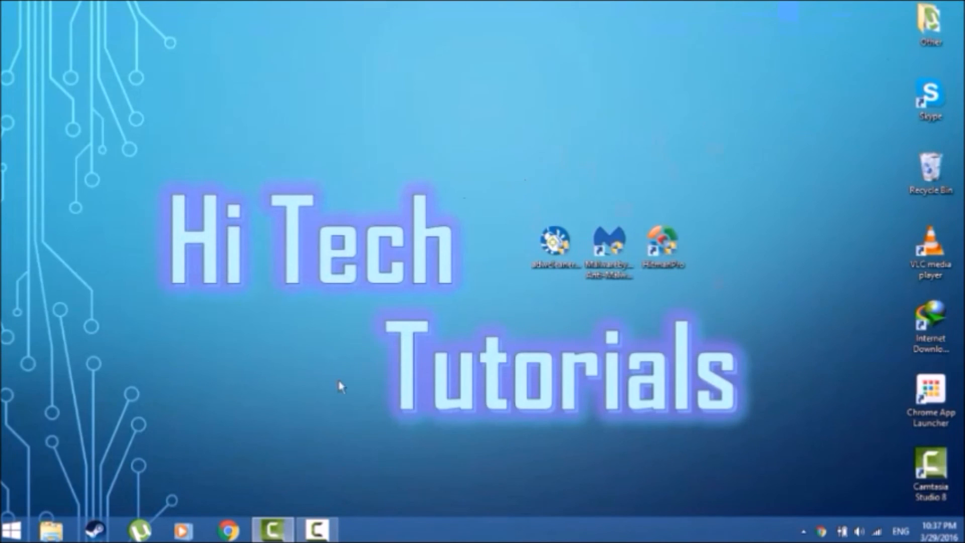
mouse_move(310, 454)
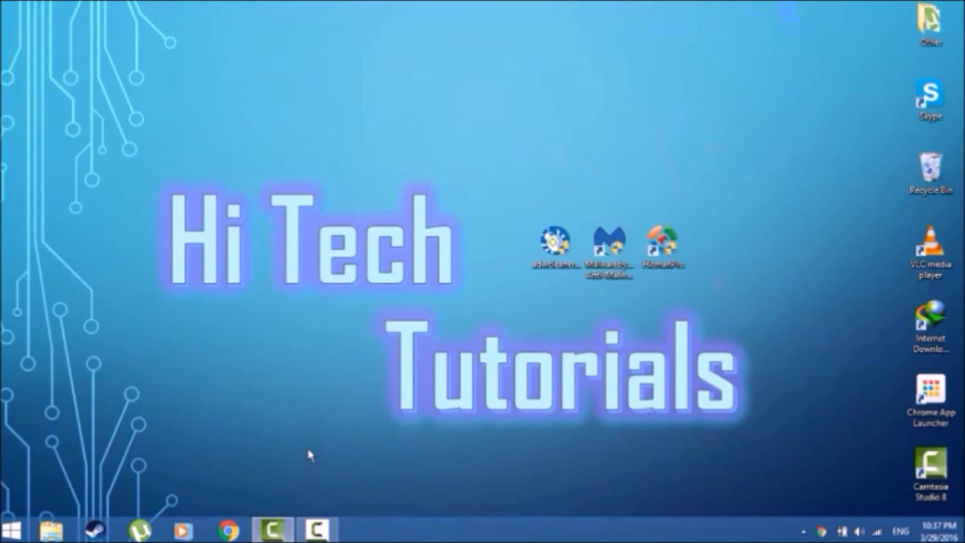